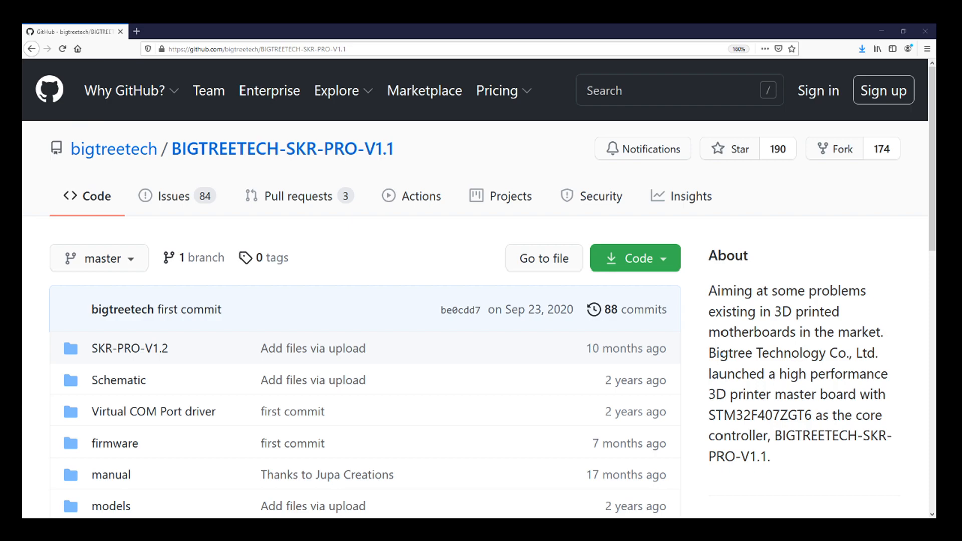
pyautogui.moveTo(335, 160)
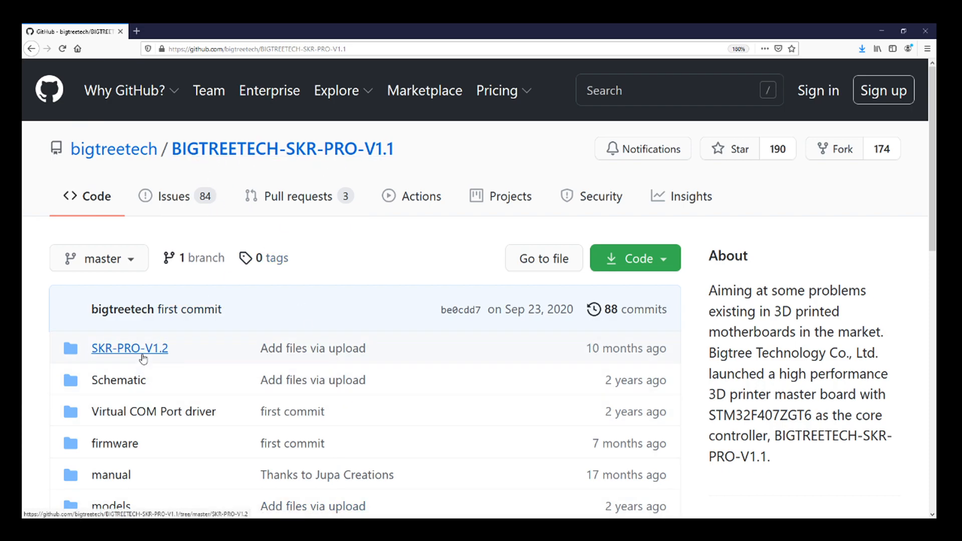
# Navigate into the SKR-PRO-V1.2 folder and then its manual subfolder
pyautogui.click(129, 348)
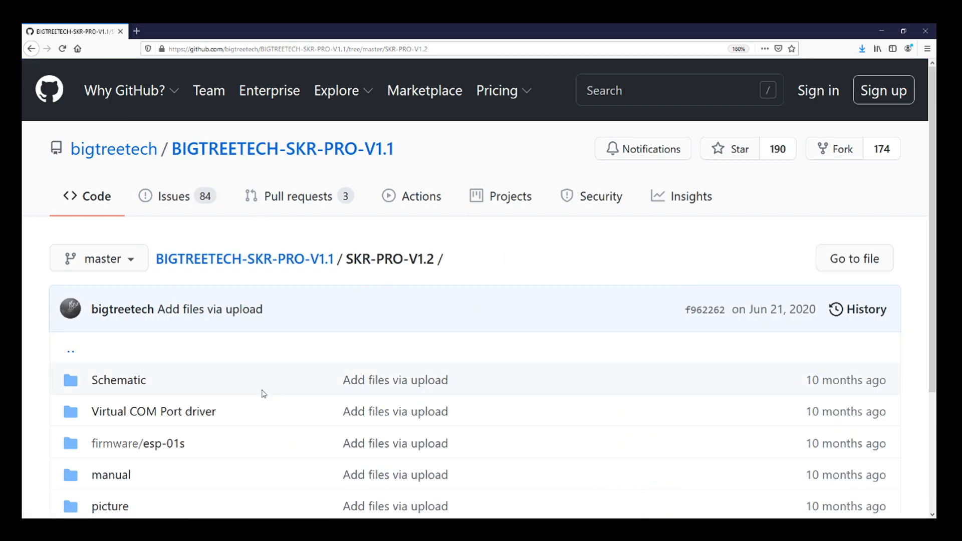
pyautogui.click(111, 474)
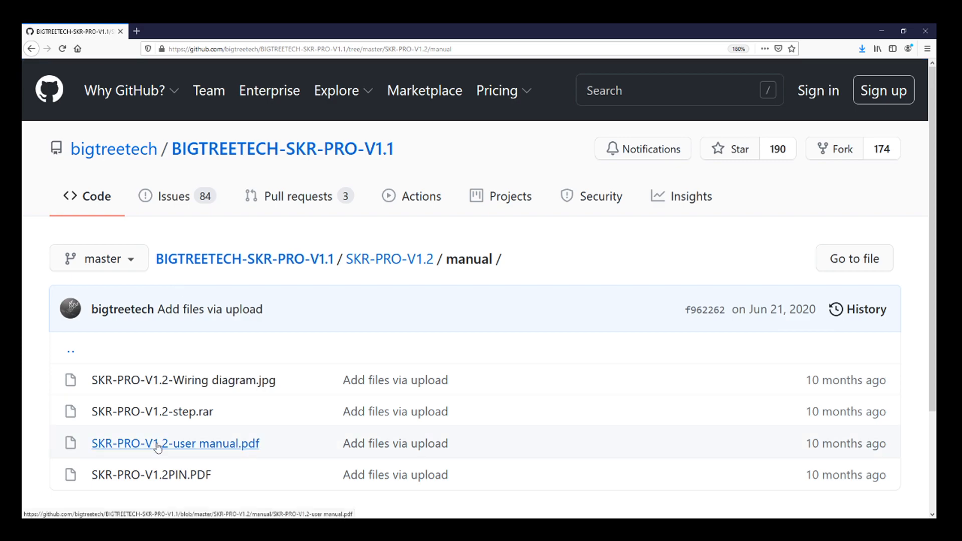
# View SKR-PRO-V1.2-user manual.pdf and scroll to the motherboard wiring diagram page
pyautogui.click(174, 443)
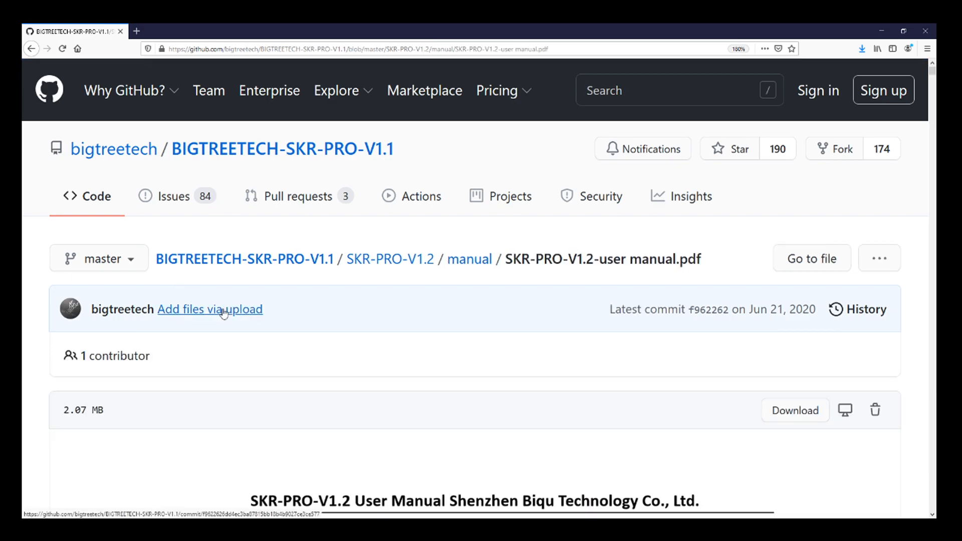
pyautogui.scroll(-3)
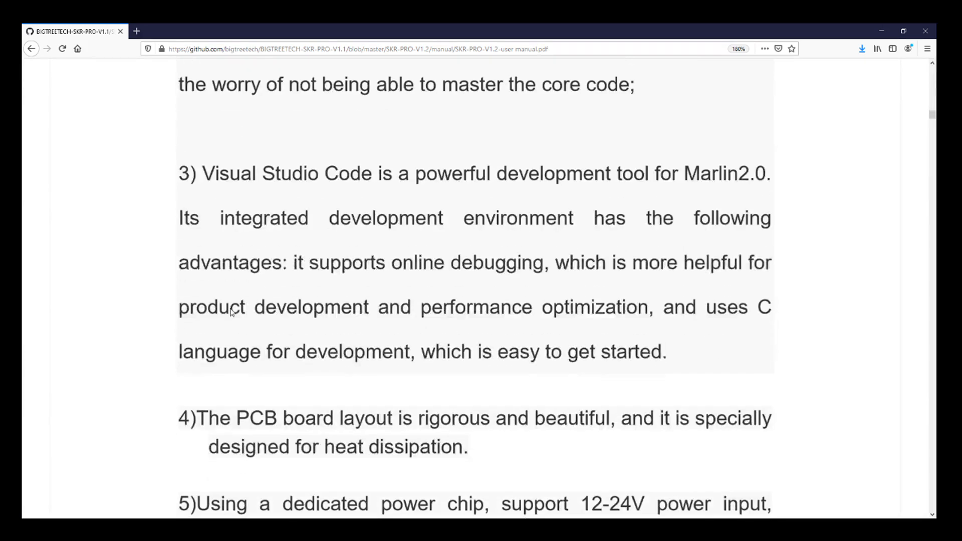
pyautogui.scroll(-3)
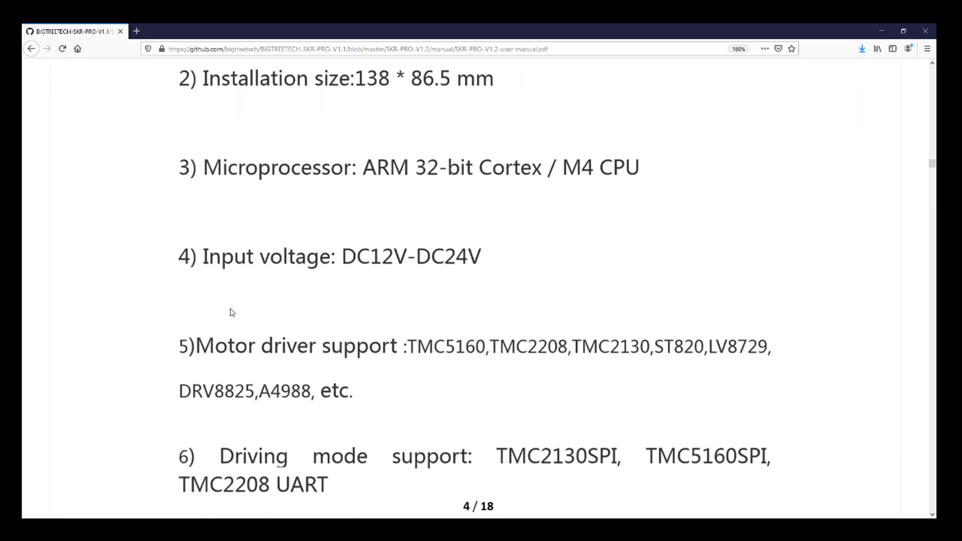
pyautogui.scroll(-3)
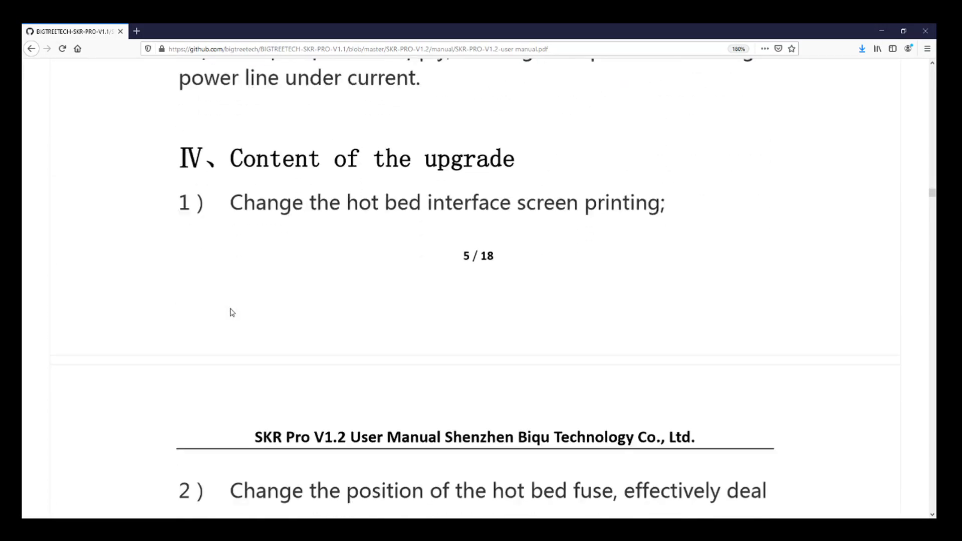
pyautogui.scroll(-3)
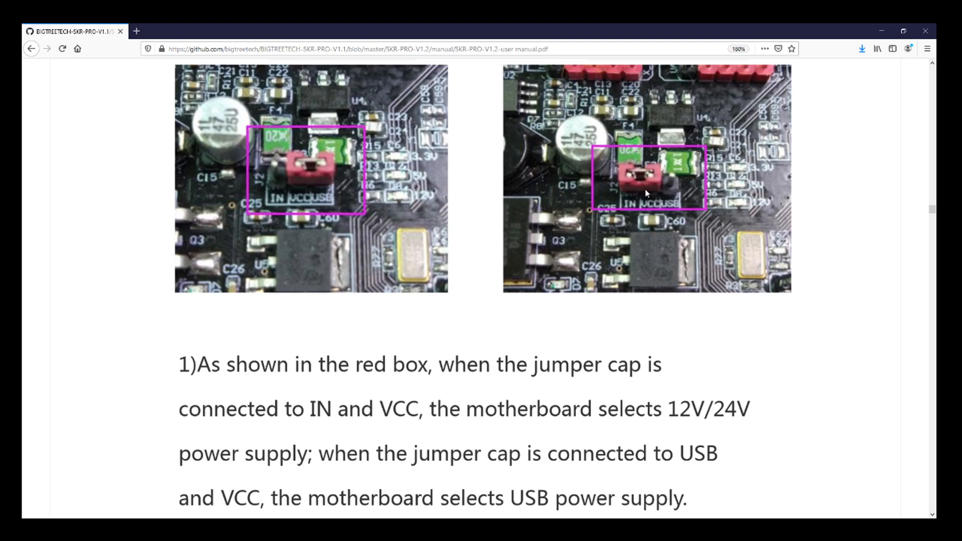
pyautogui.moveTo(641, 191)
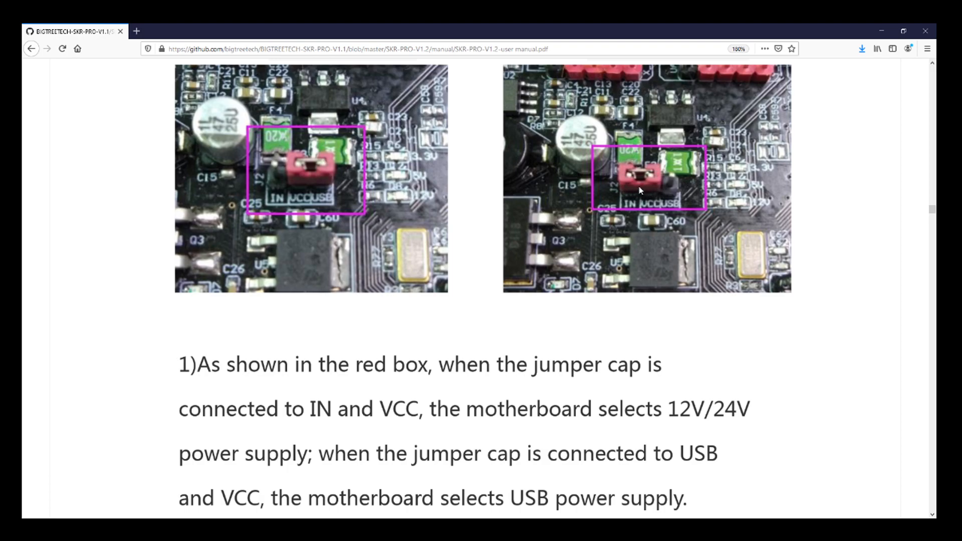
pyautogui.moveTo(469, 230)
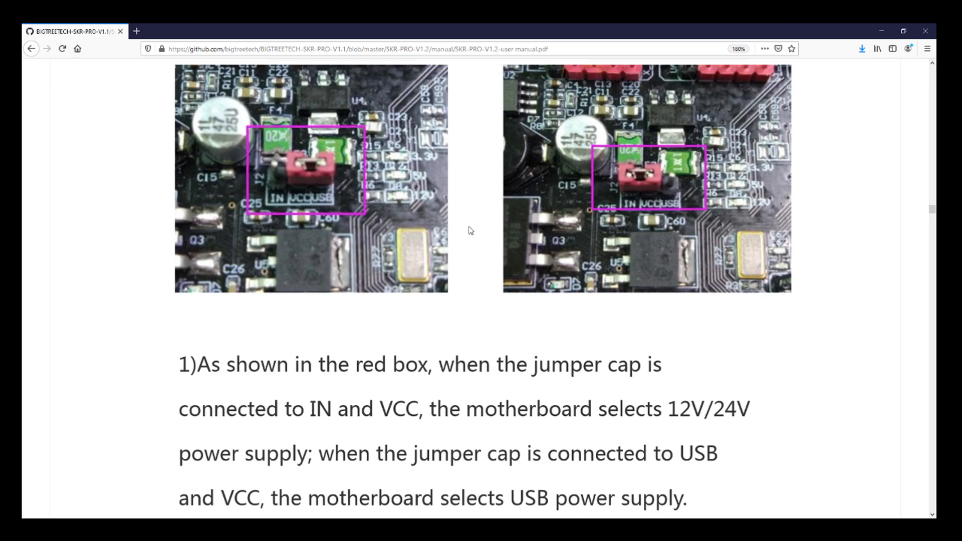
pyautogui.scroll(-3)
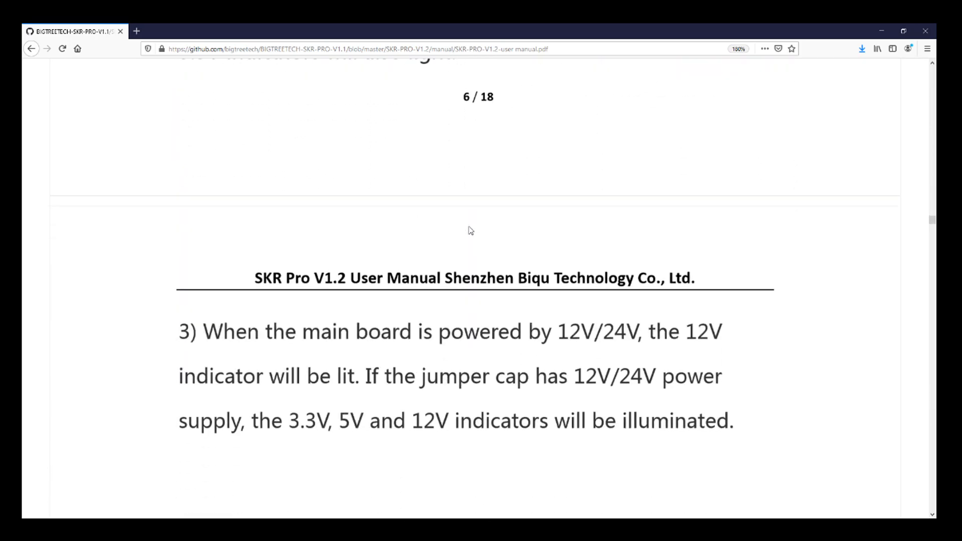
pyautogui.scroll(-3)
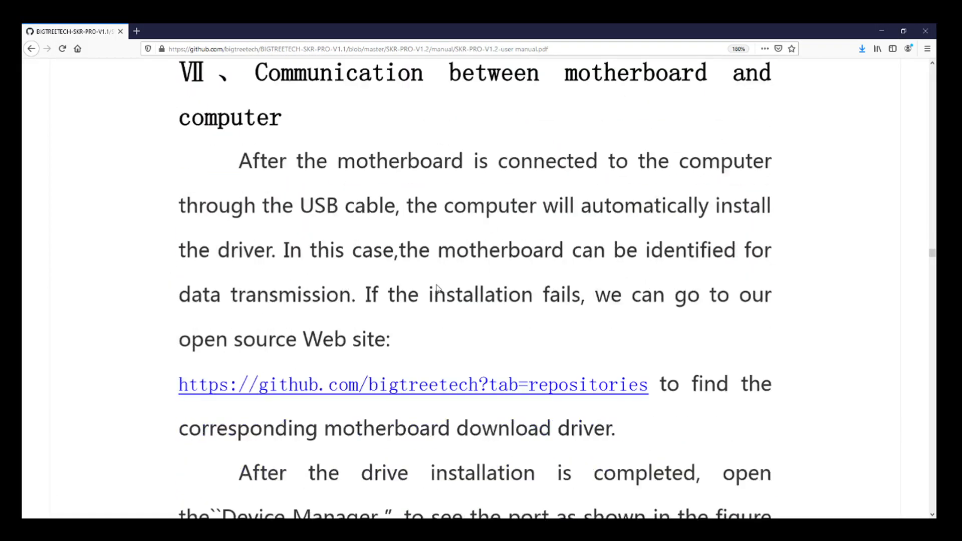
pyautogui.scroll(-3)
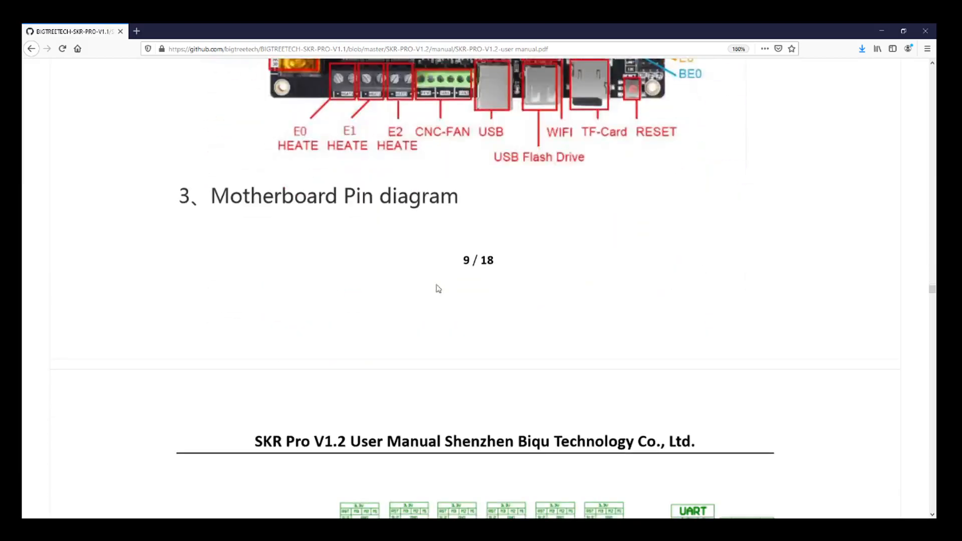
pyautogui.scroll(3)
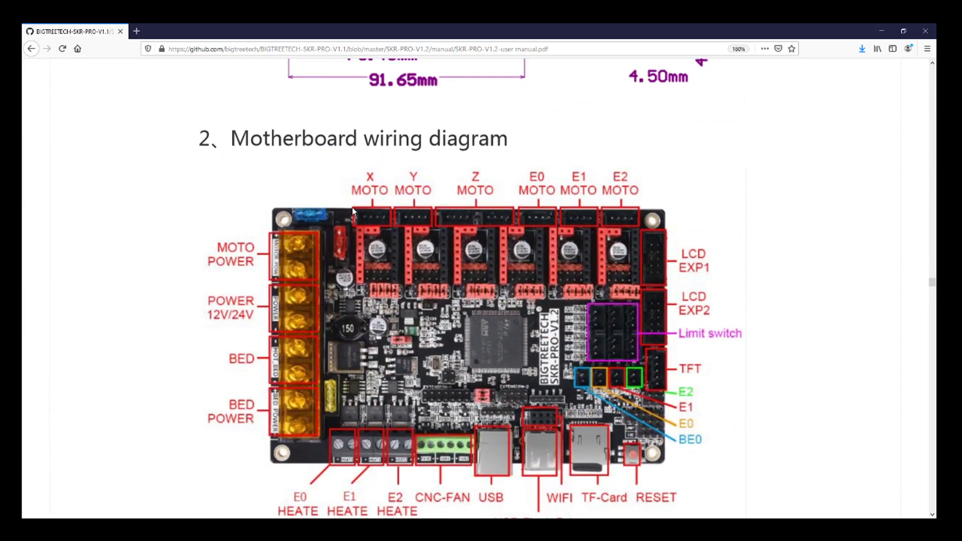
pyautogui.moveTo(378, 205)
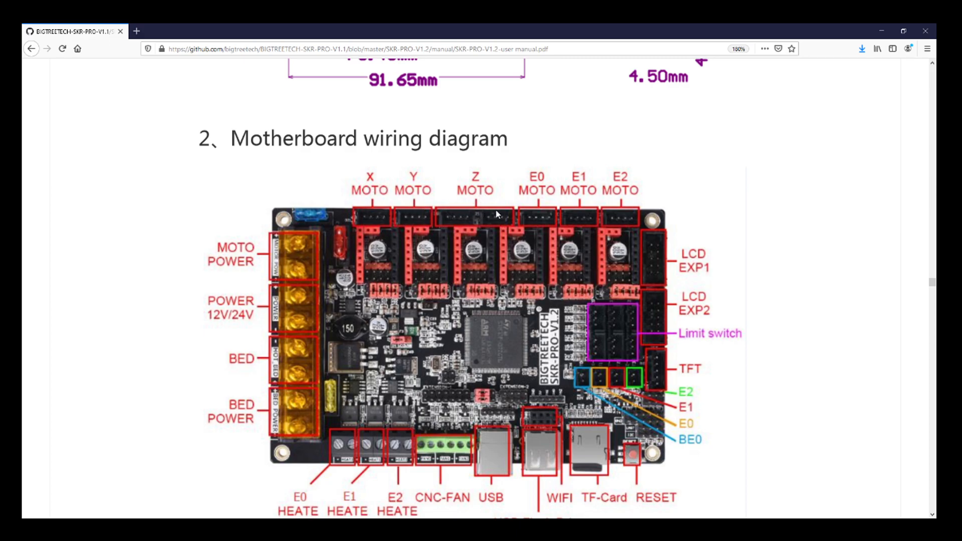
pyautogui.moveTo(532, 242)
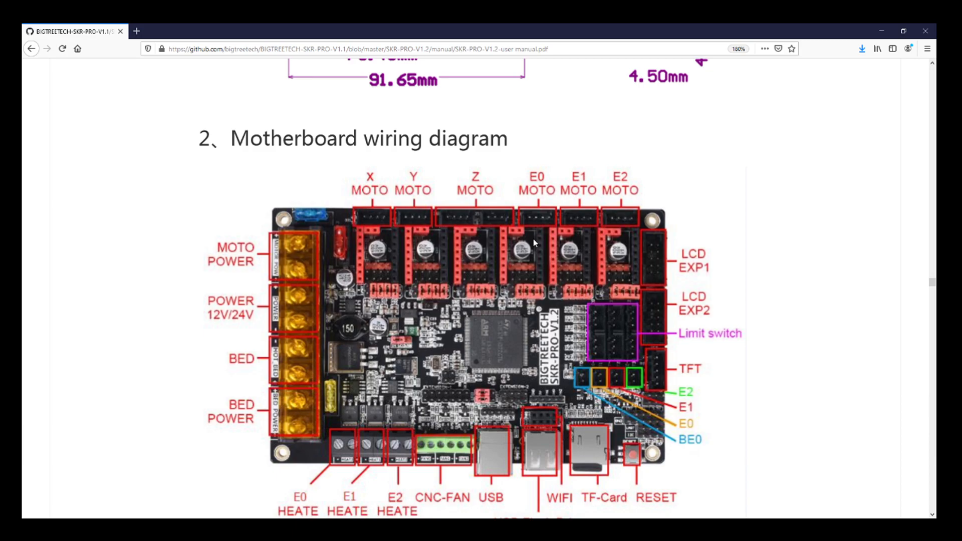
pyautogui.moveTo(622, 247)
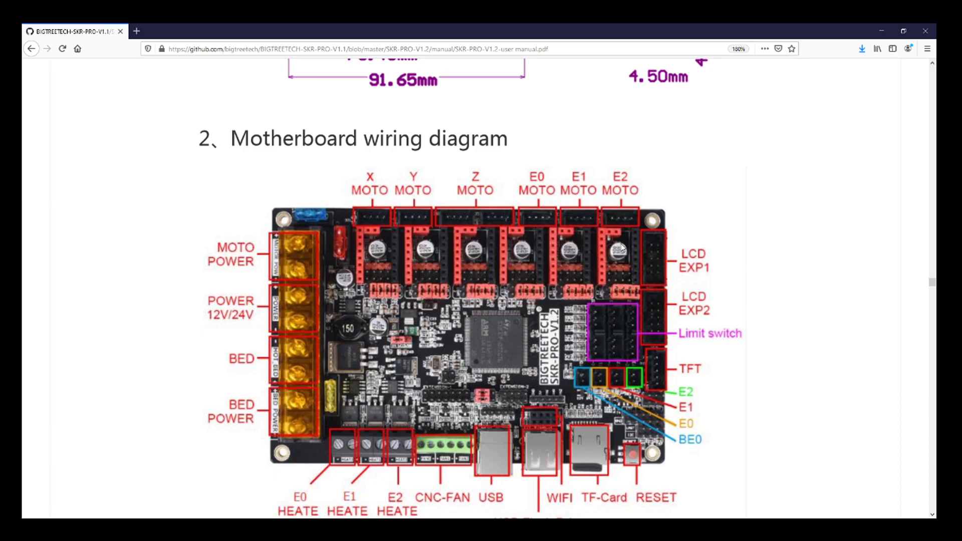
# Scroll past the pin diagram and driver instructions to the TMC2208 UART figure
pyautogui.scroll(-3)
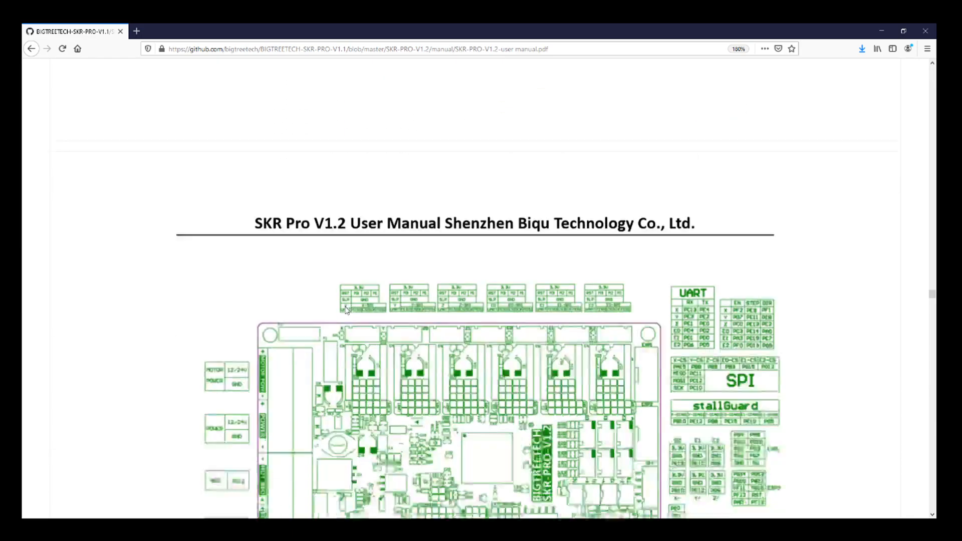
pyautogui.scroll(-3)
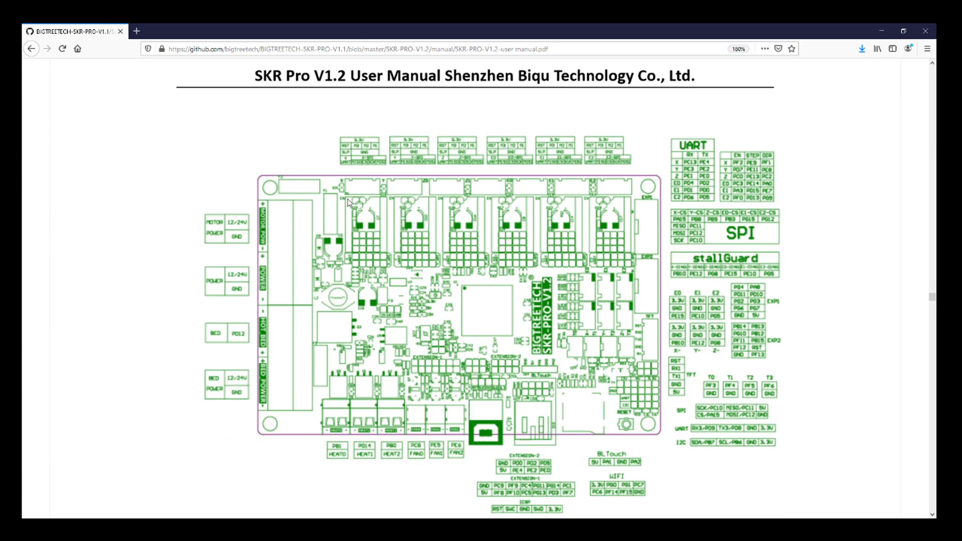
pyautogui.scroll(-3)
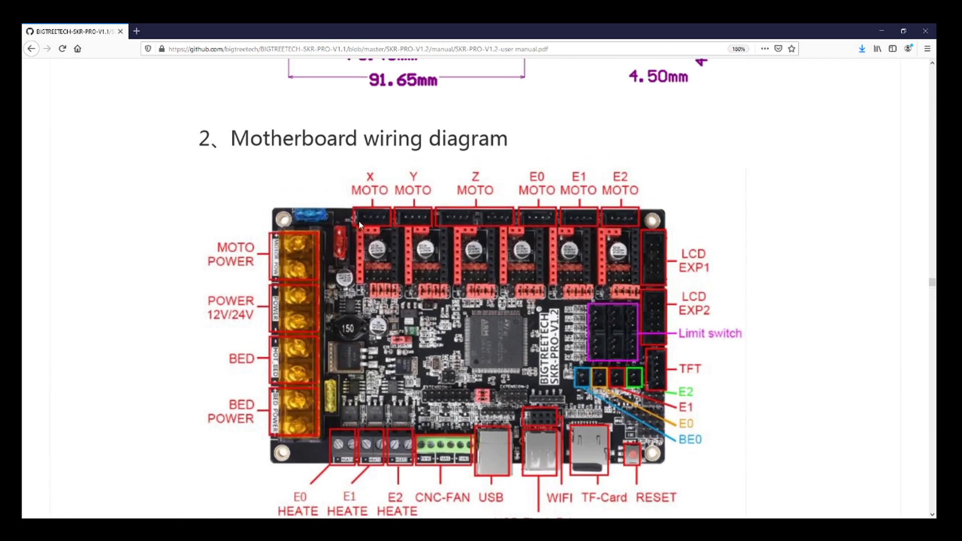
pyautogui.scroll(-3)
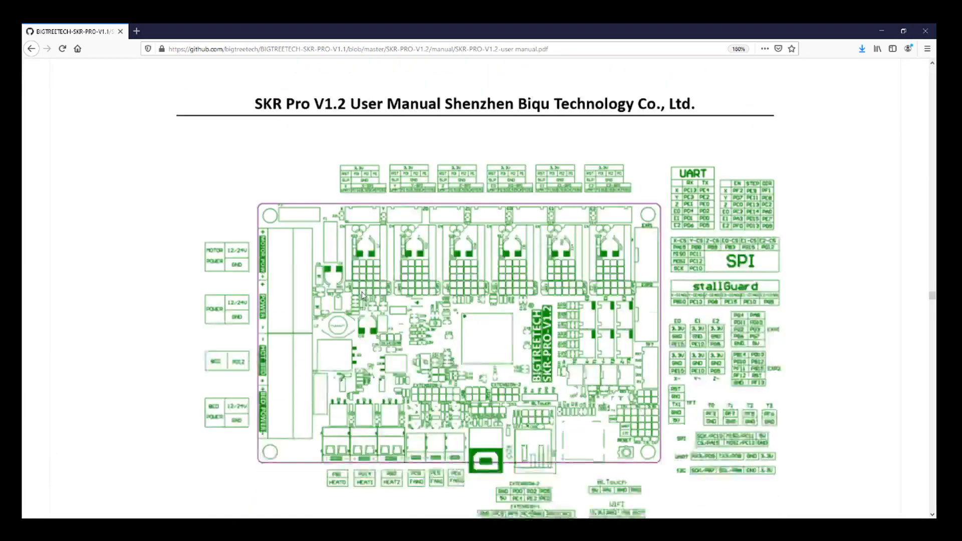
pyautogui.scroll(-3)
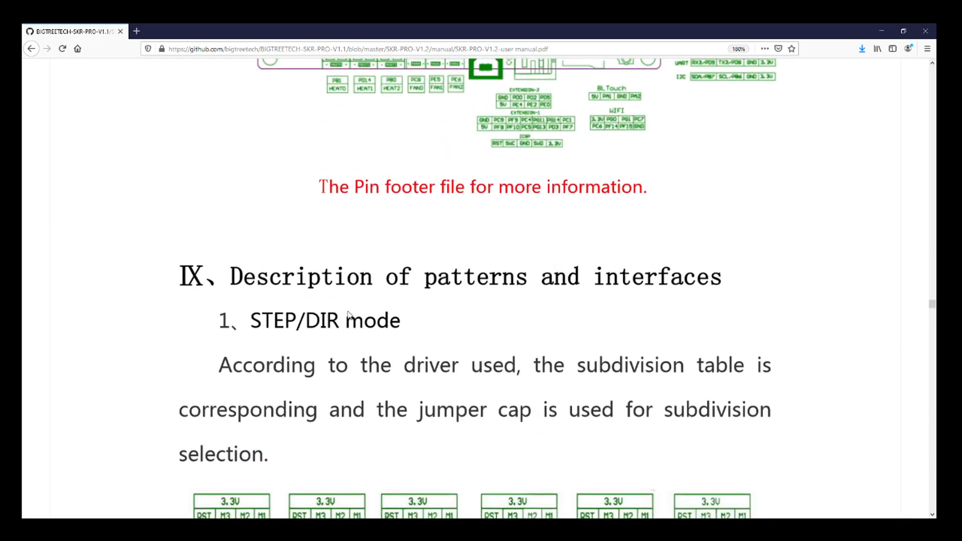
pyautogui.moveTo(332, 324)
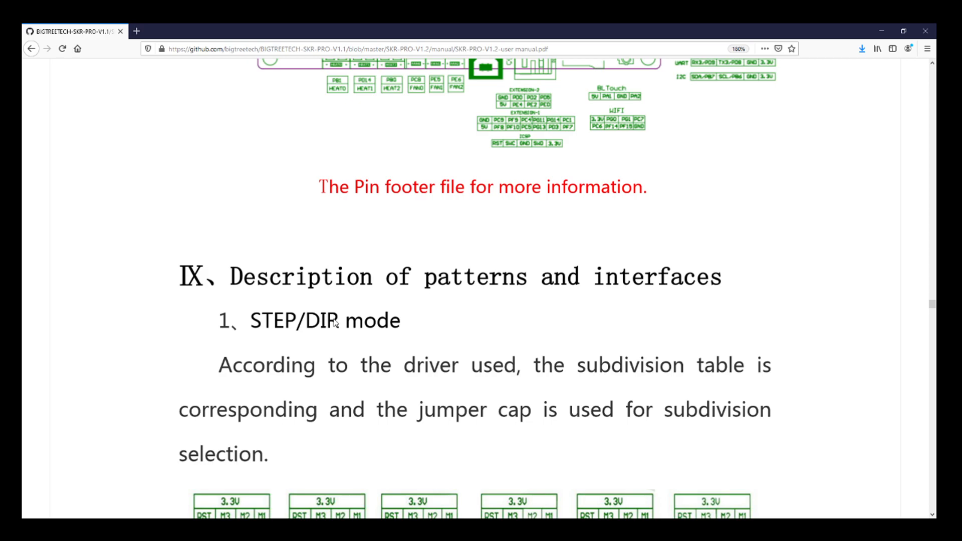
pyautogui.scroll(-3)
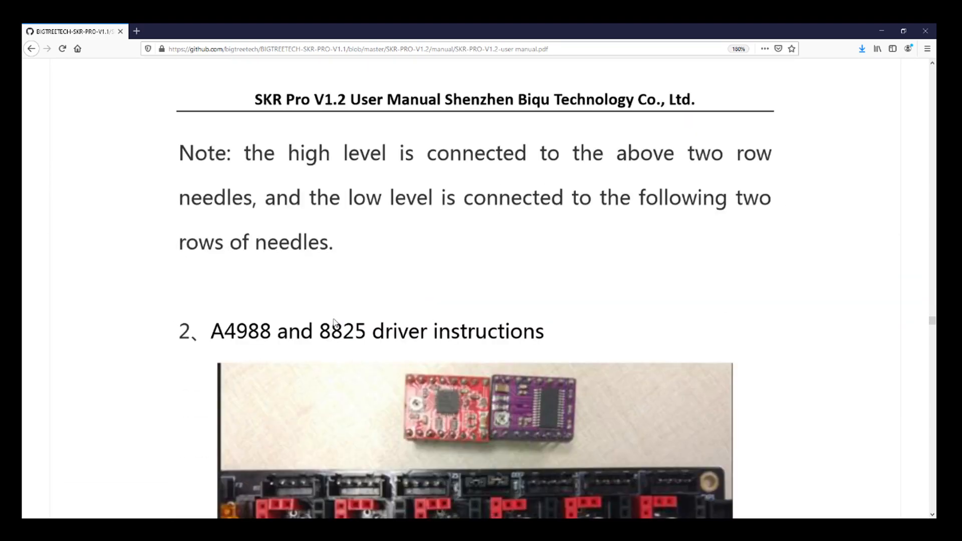
pyautogui.scroll(-3)
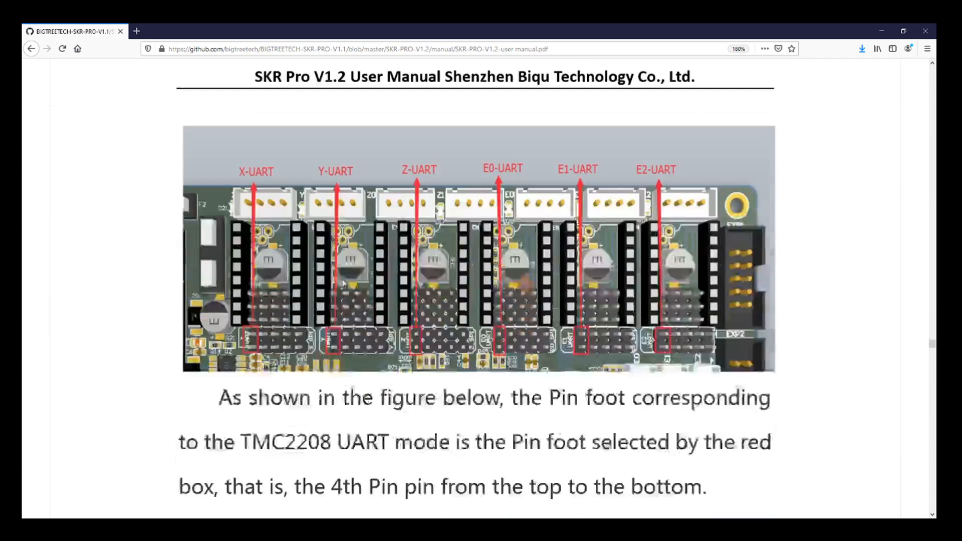
pyautogui.scroll(-3)
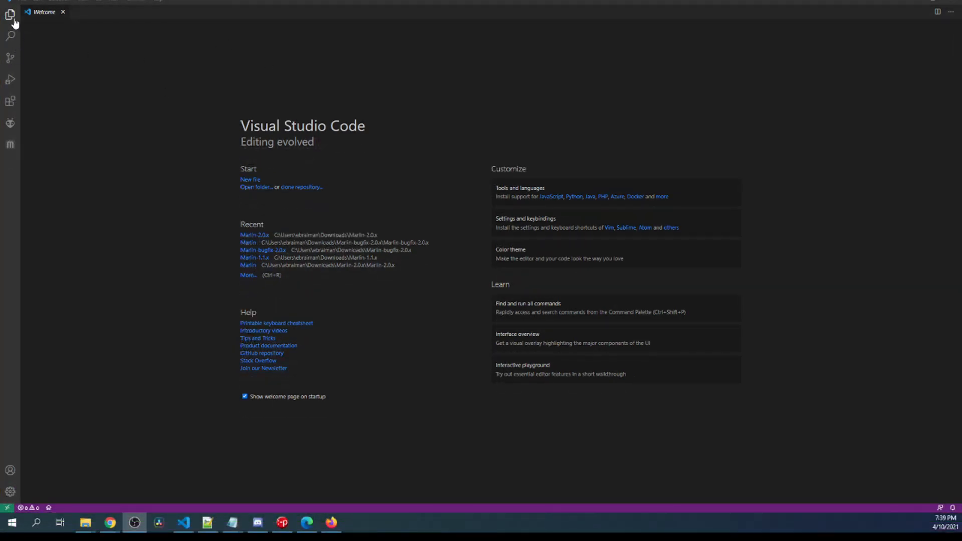
# Select Downloads > Marlin-2.0.x > Marlin-2.0.x as the folder to open in the workspace
pyautogui.click(10, 12)
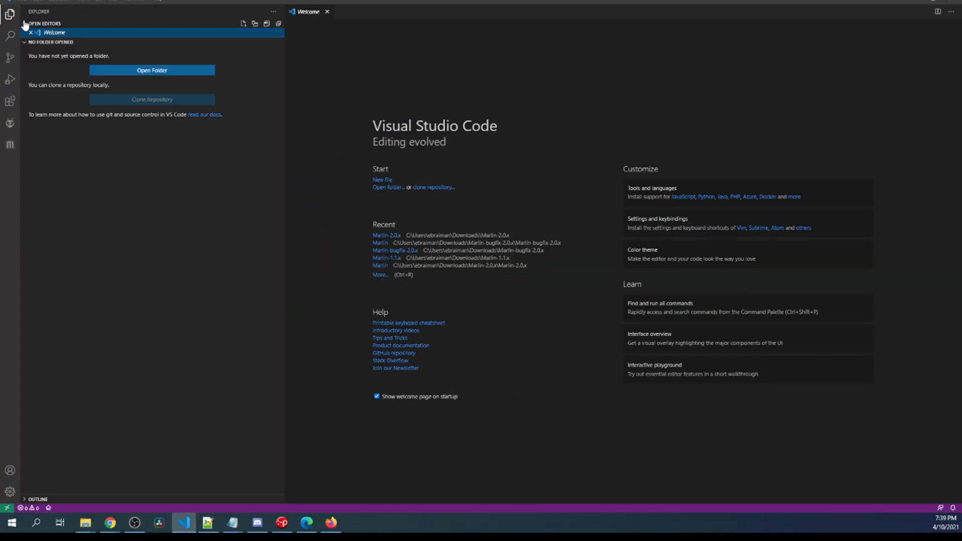
pyautogui.click(151, 71)
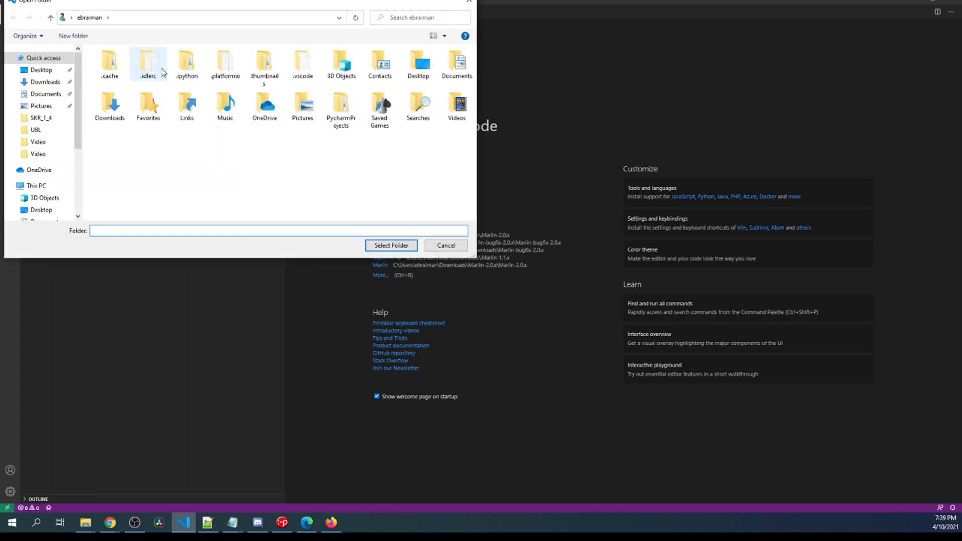
pyautogui.click(44, 81)
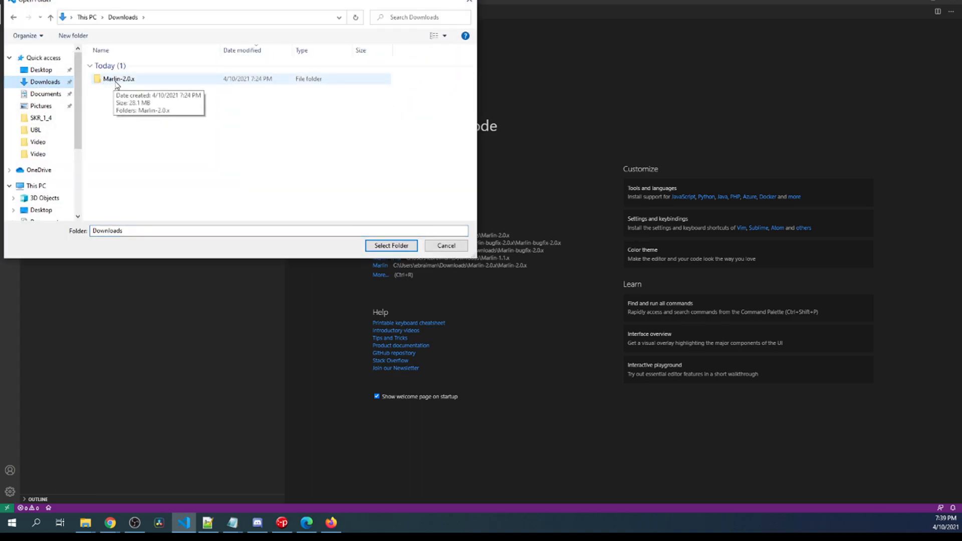
pyautogui.doubleClick(118, 78)
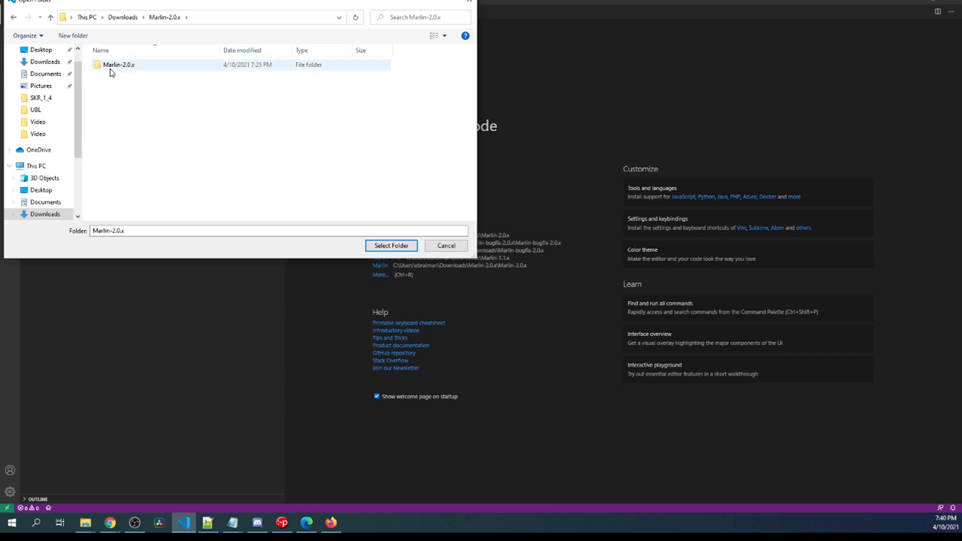
pyautogui.doubleClick(120, 65)
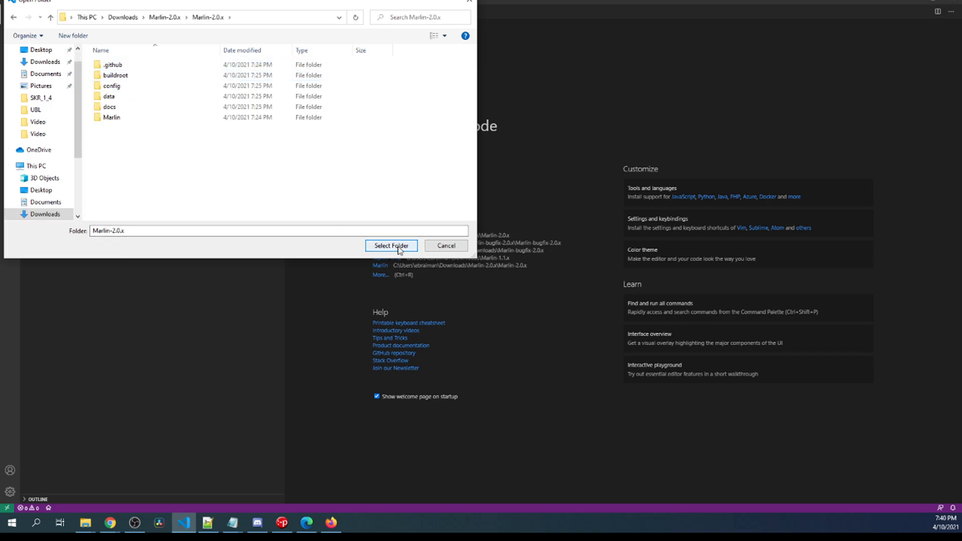
pyautogui.click(390, 246)
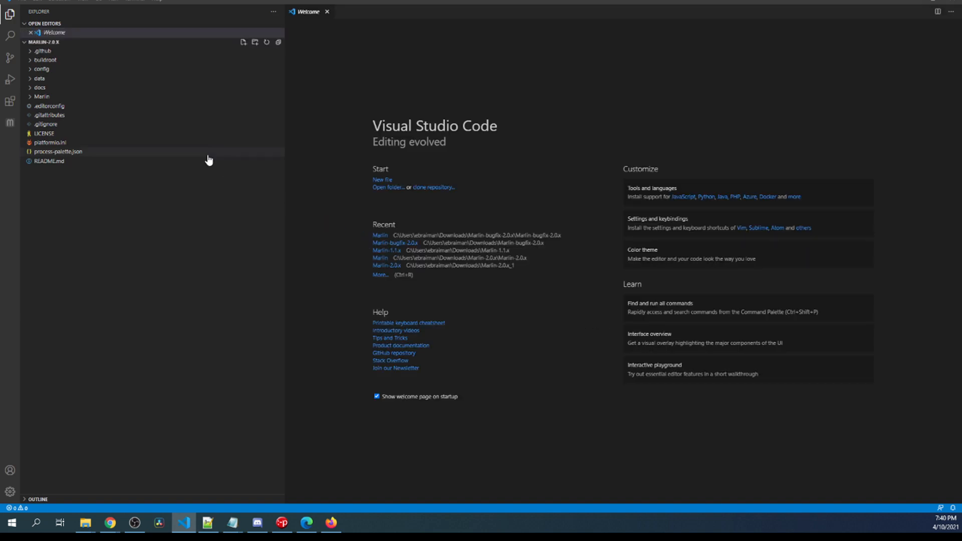
# Navigate the explorer into Marlin > src > core and bring up boards.h
pyautogui.doubleClick(50, 151)
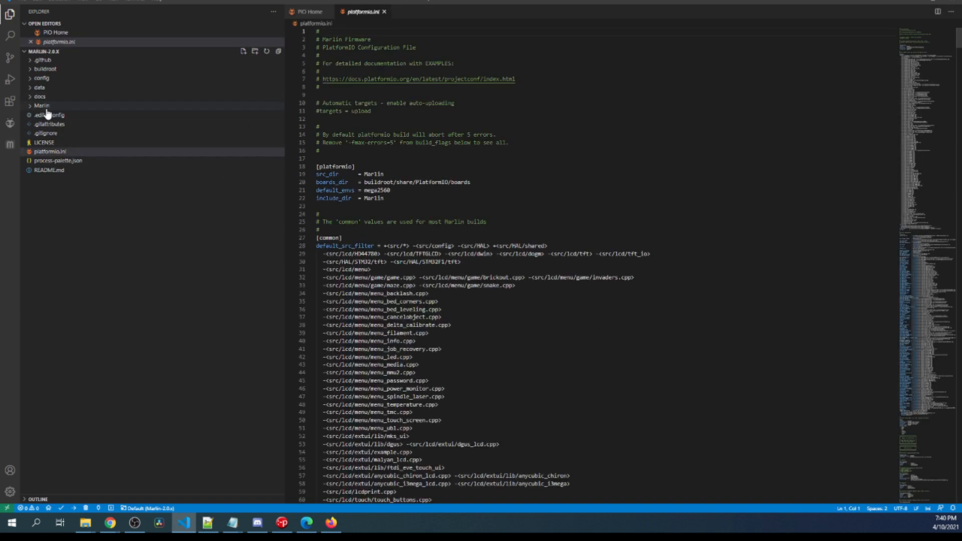
pyautogui.click(42, 105)
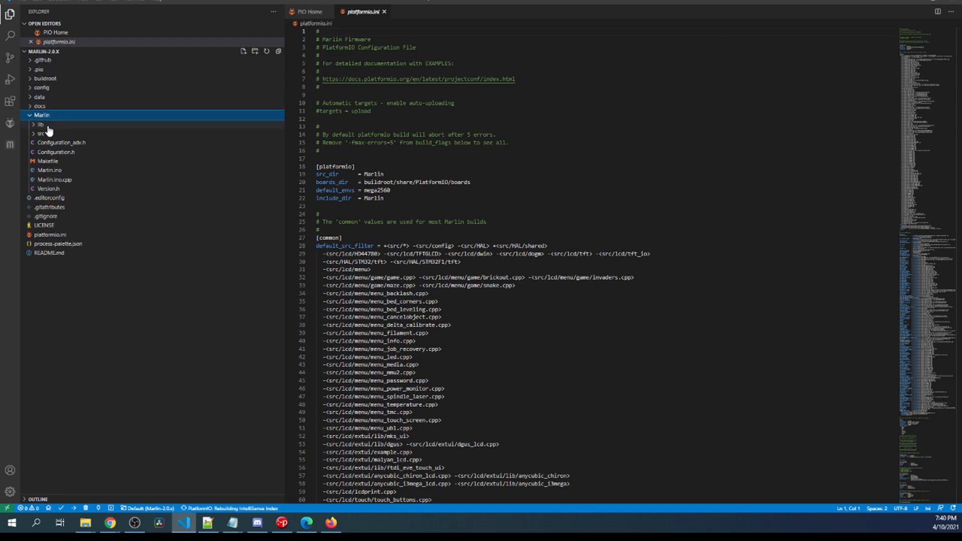
pyautogui.click(41, 134)
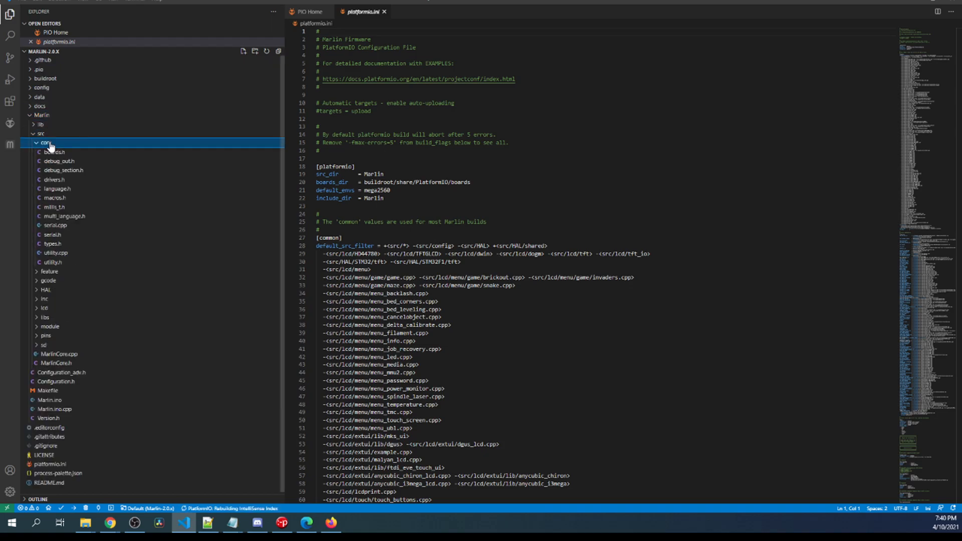
pyautogui.click(54, 152)
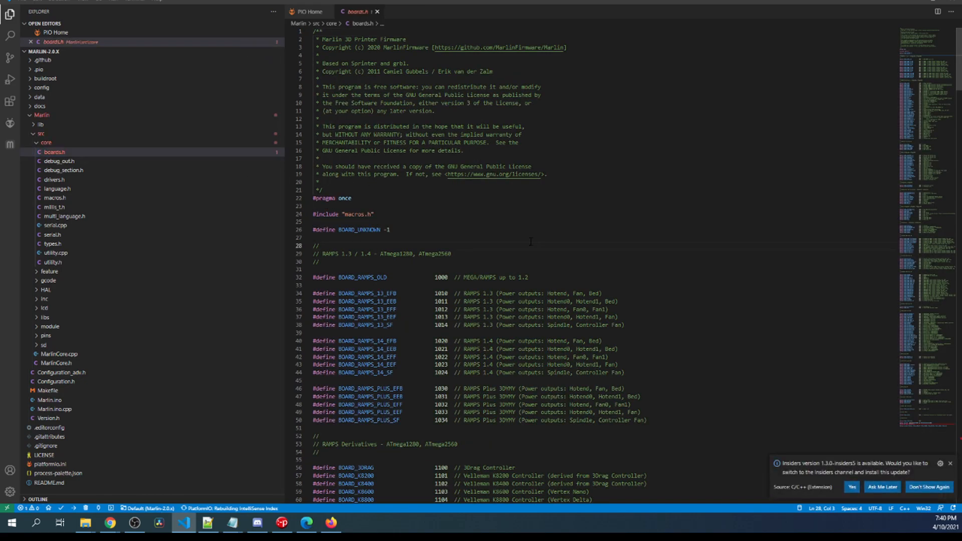
# Search boards.h for 'SKR_p' and copy the BOARD_BTT_SKR_PRO_V1_2 identifier
pyautogui.press('Ctrl+f')
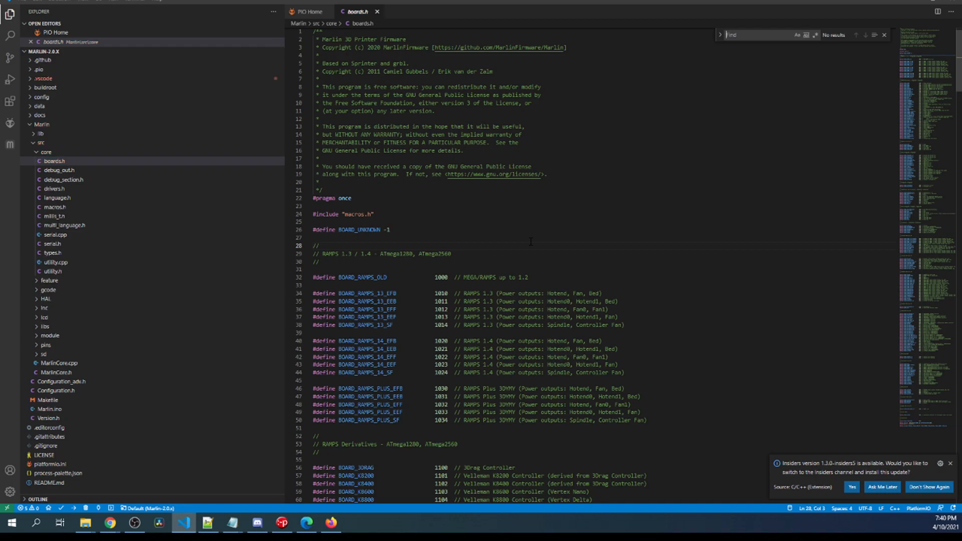
pyautogui.write('SKR_pro')
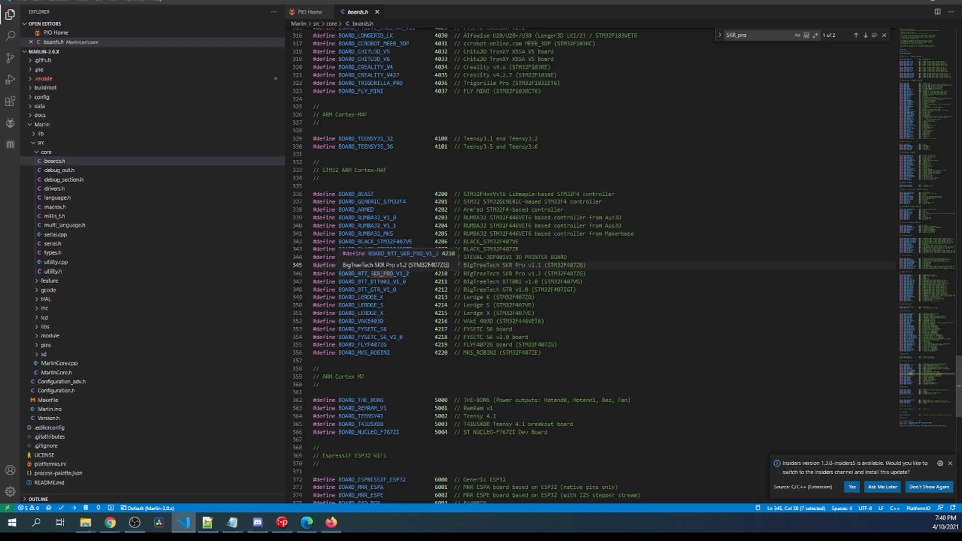
pyautogui.rightClick(350, 273)
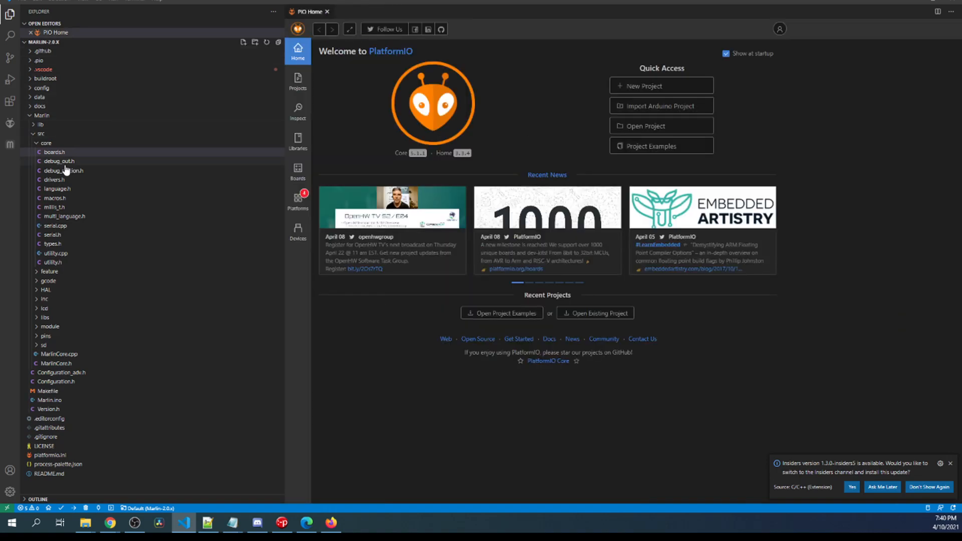
# In Configuration.h set MOTHERBOARD to BOARD_BTT_SKR_PRO_V1_2 and SERIAL_PORT to -1
pyautogui.click(45, 142)
pyautogui.write('mother')
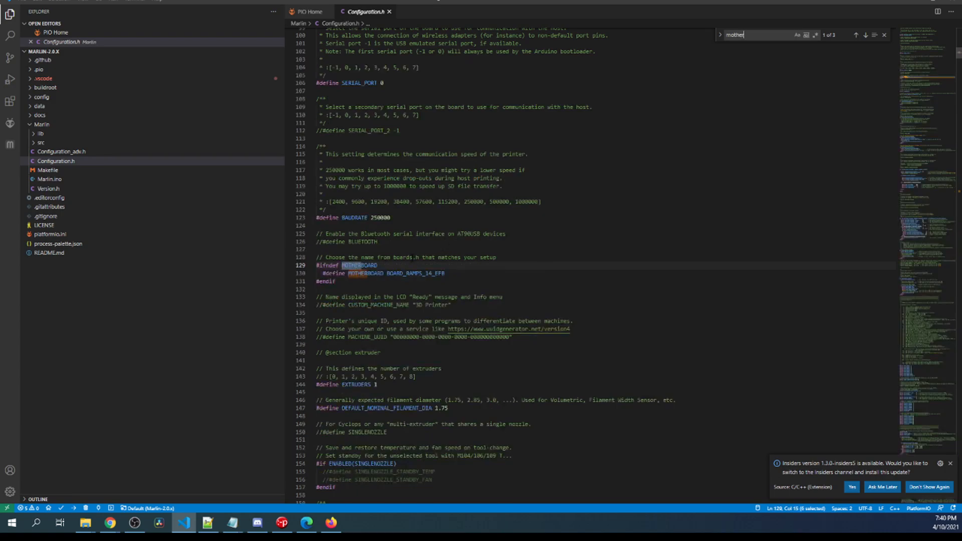
pyautogui.doubleClick(412, 272)
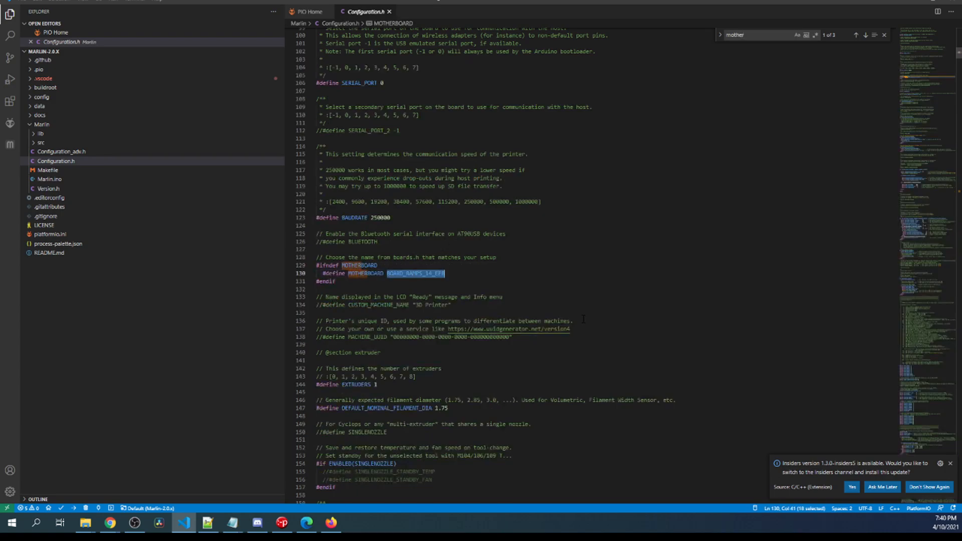
pyautogui.write('BOARD_BTT_SKR_PRO_V1_2')
pyautogui.click(390, 82)
pyautogui.write('-')
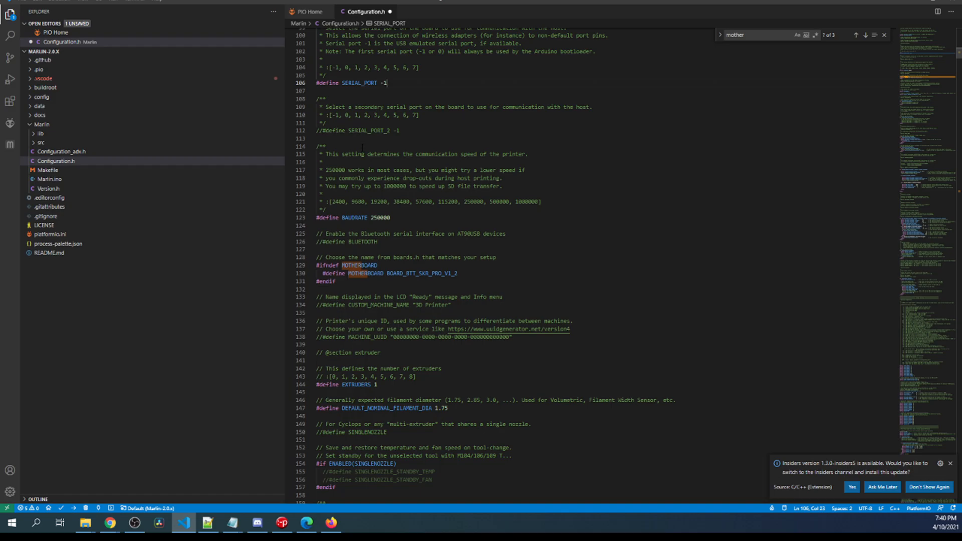
pyautogui.write('1')
pyautogui.click(760, 36)
pyautogui.write('A4988')
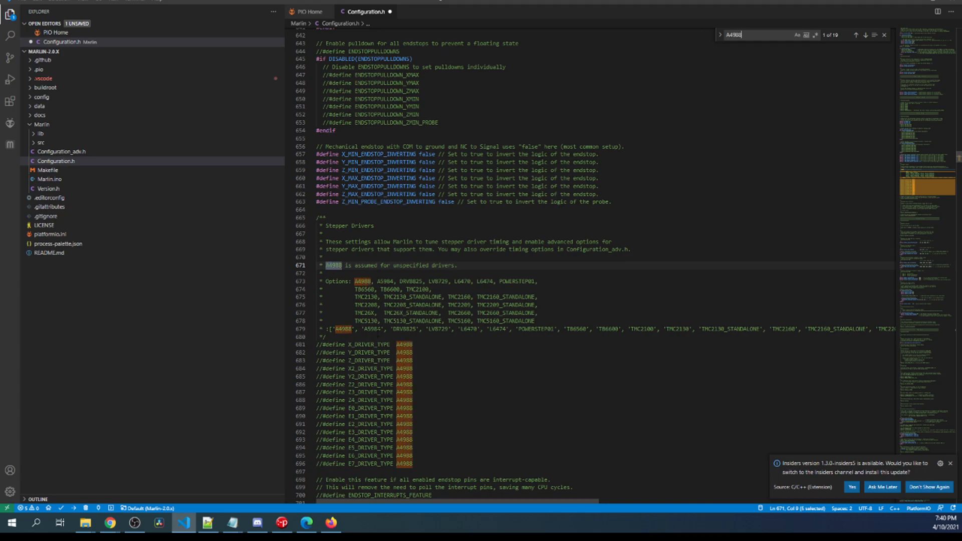
# Uncomment X_DRIVER_TYPE and set it to the copied TMC2208 driver name
pyautogui.click(370, 344)
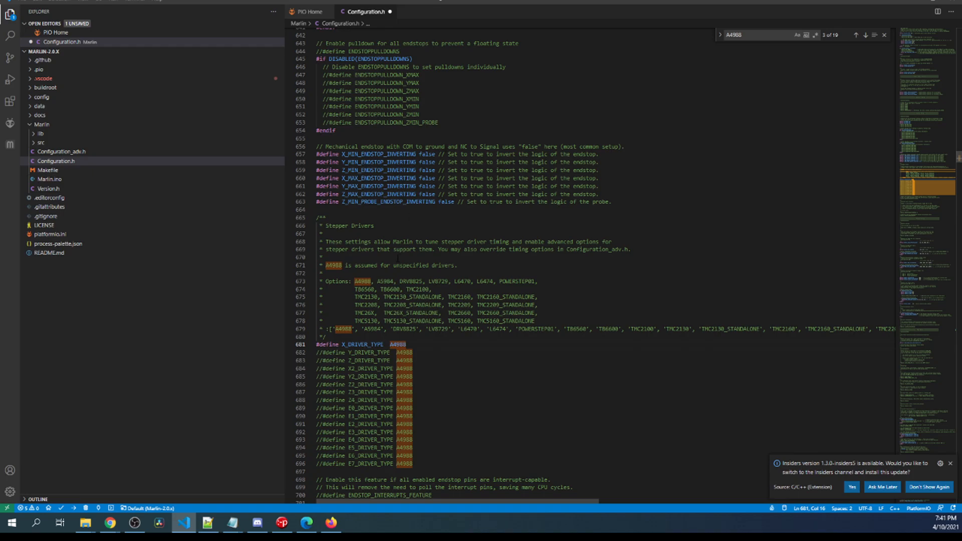
pyautogui.doubleClick(365, 304)
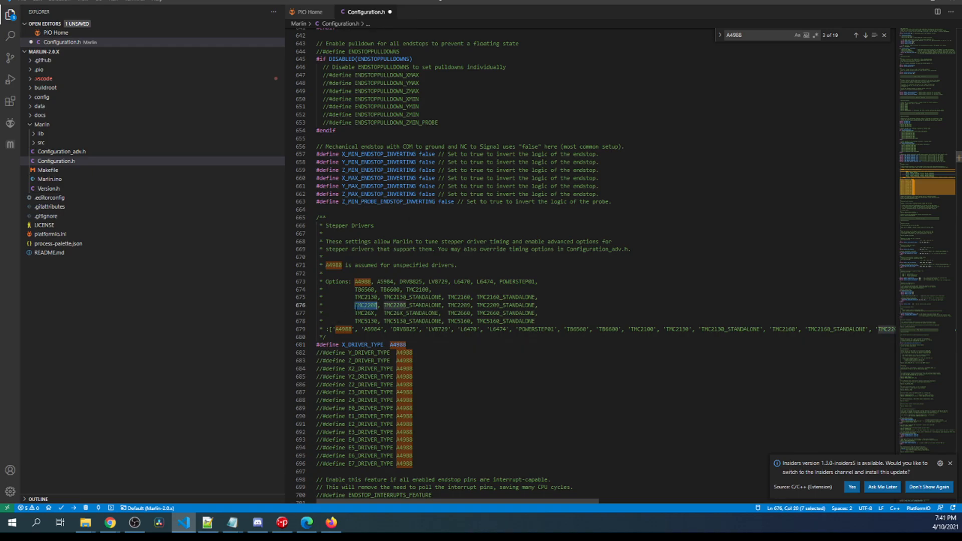
pyautogui.rightClick(365, 304)
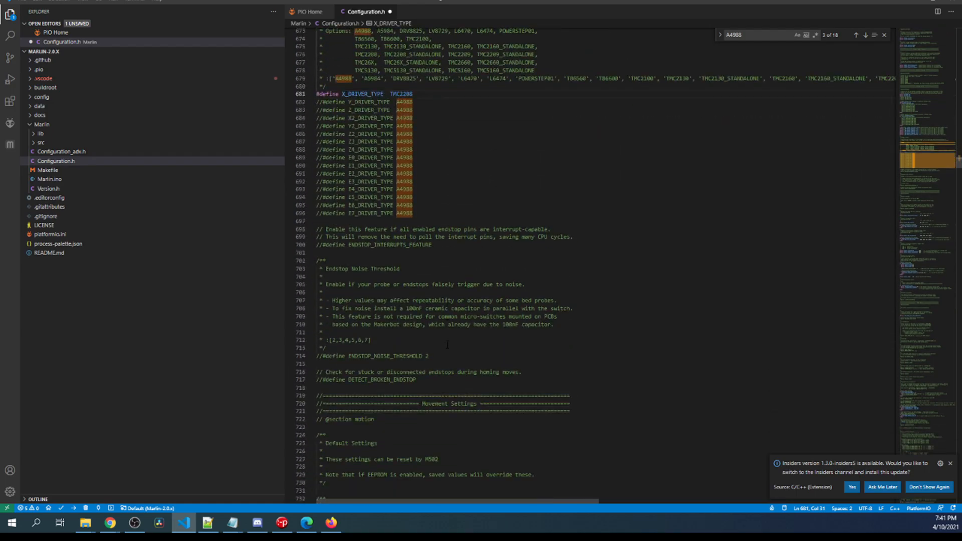
pyautogui.scroll(-3)
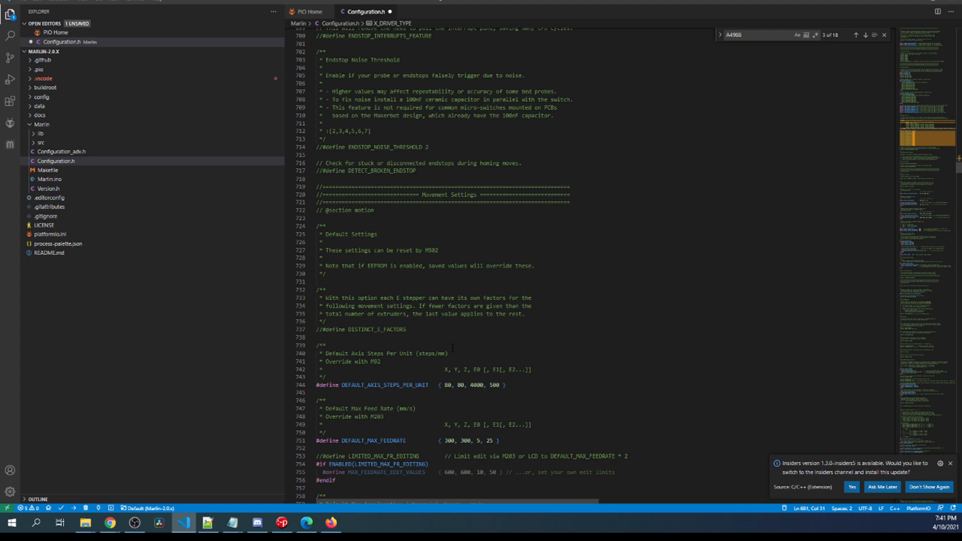
# Check the X_CURRENT and 0..256 microstep range settings in Configuration_adv.h against X steps-per-unit
pyautogui.doubleClick(448, 385)
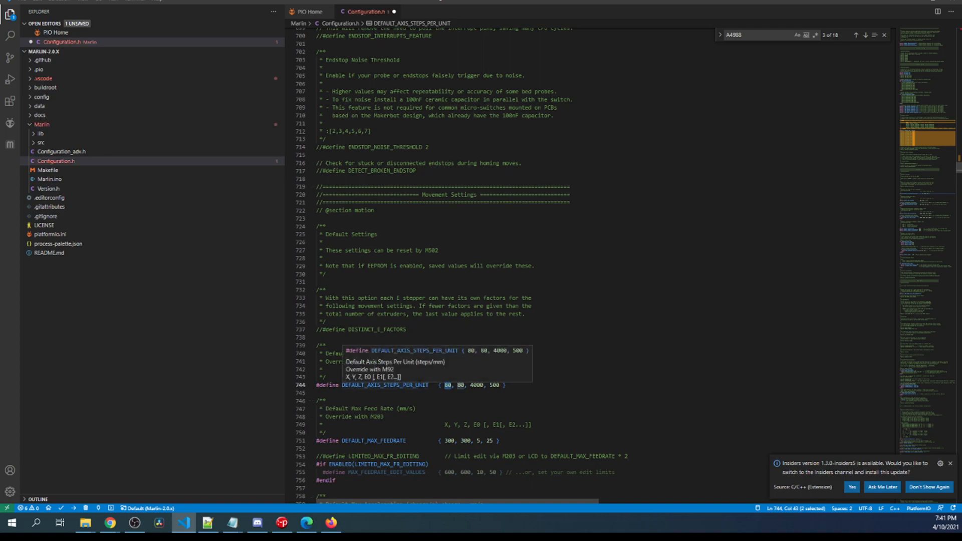
pyautogui.click(40, 142)
pyautogui.write('800')
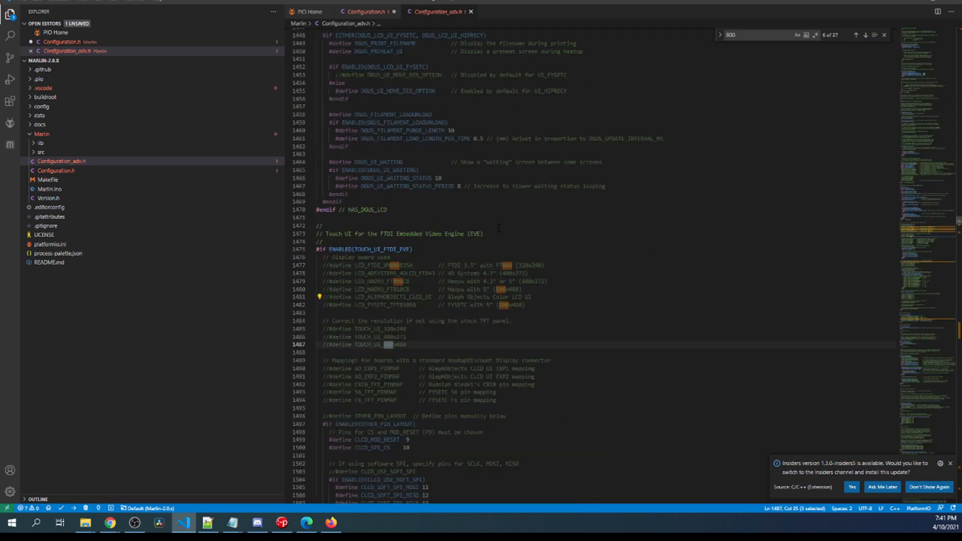
pyautogui.click(856, 34)
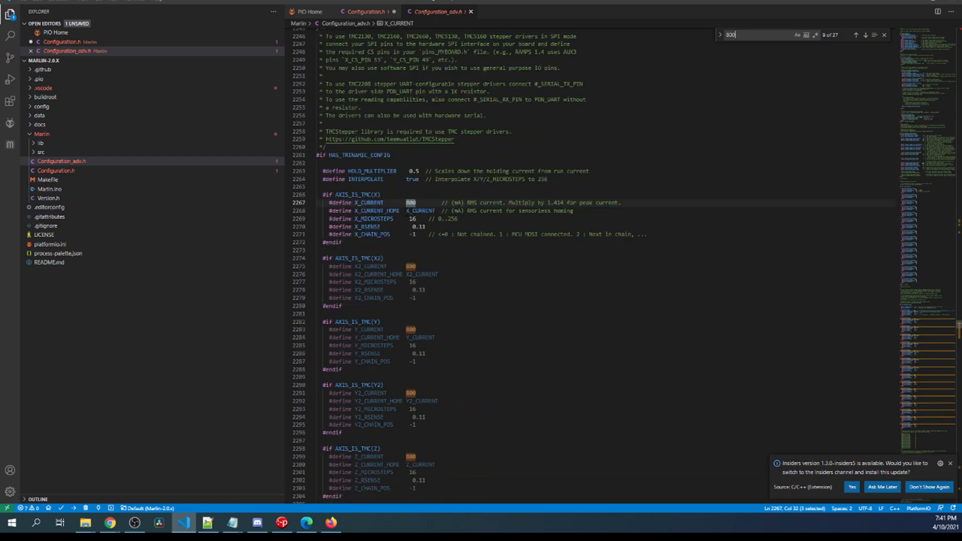
pyautogui.click(413, 220)
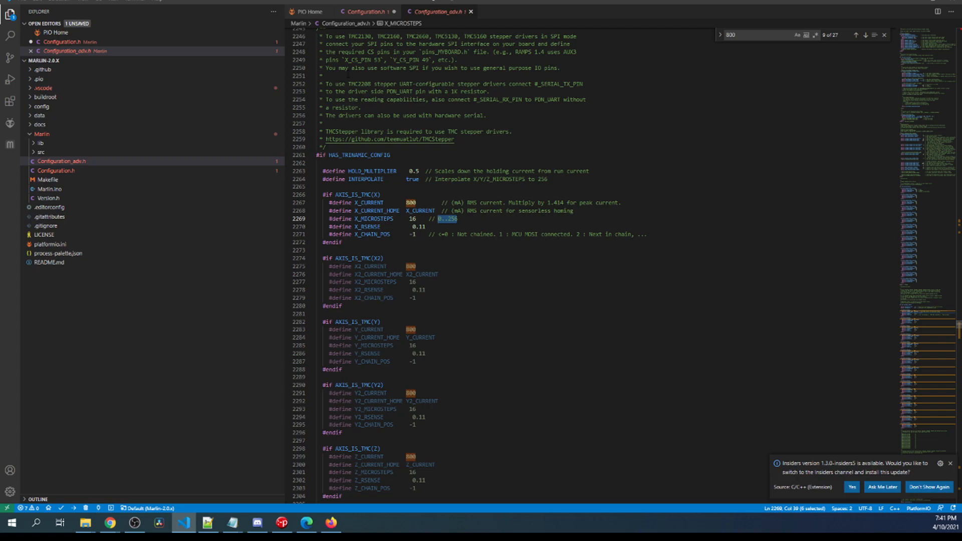
pyautogui.click(365, 12)
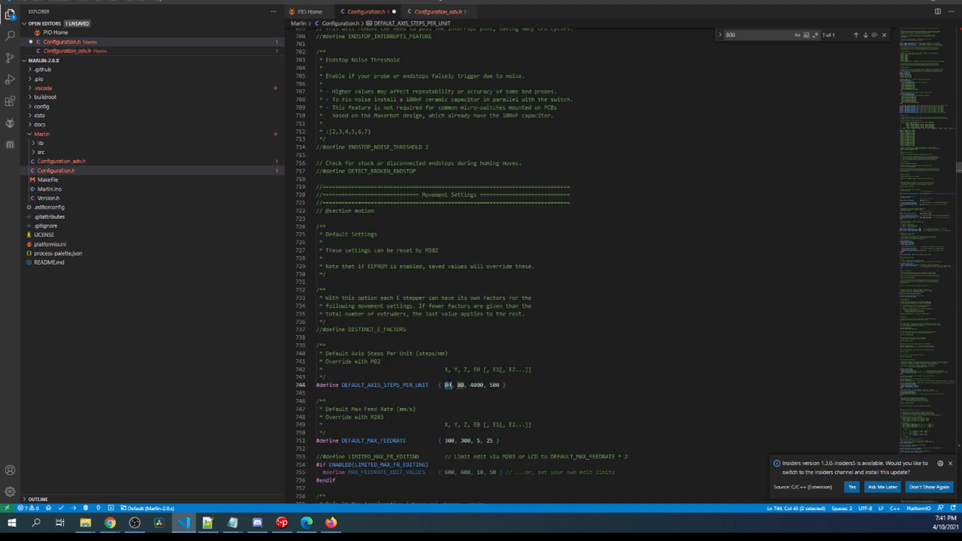
# Set DEFAULT_AXIS_STEPS_PER_UNIT X to 320 and X_MICROSTEPS to 64
pyautogui.write('160')
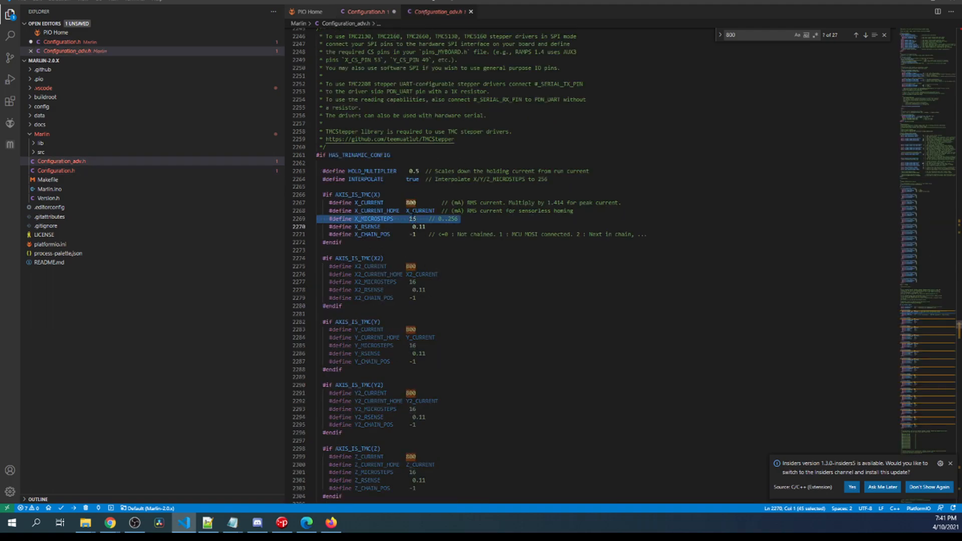
pyautogui.write('32')
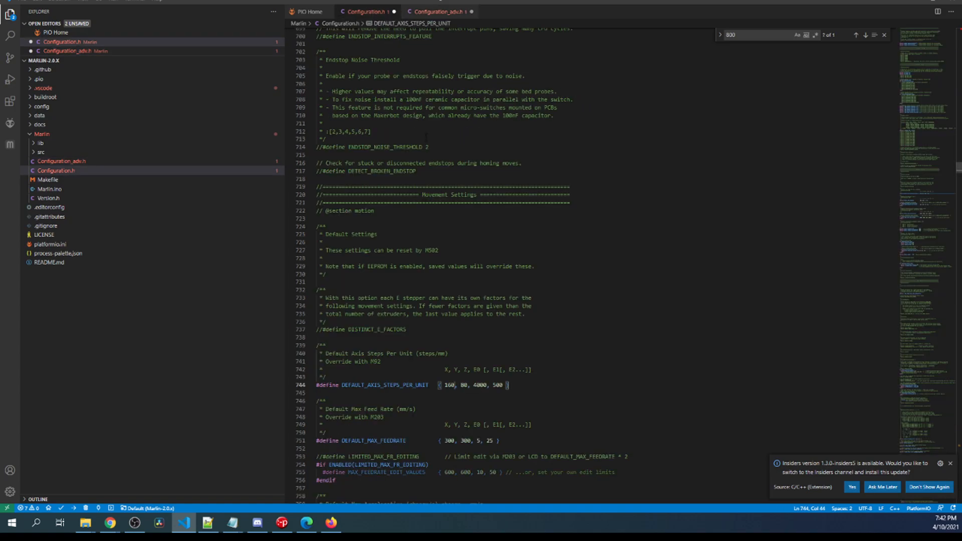
pyautogui.doubleClick(447, 385)
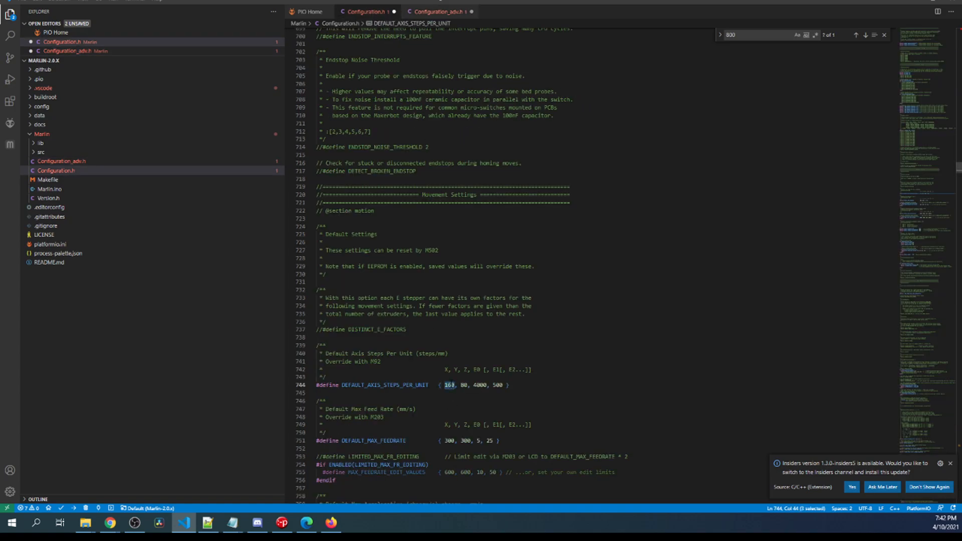
pyautogui.write('320')
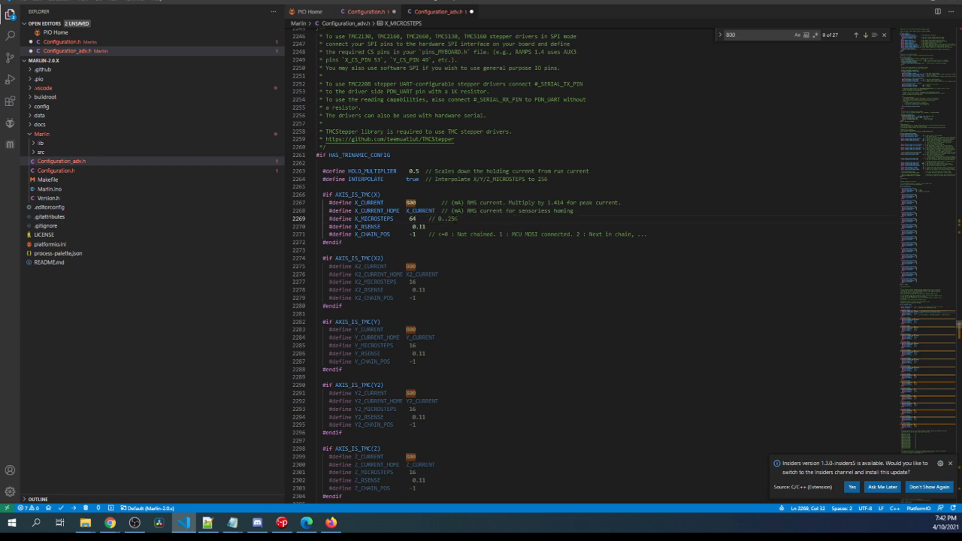
pyautogui.doubleClick(450, 220)
pyautogui.write('TMC_debu')
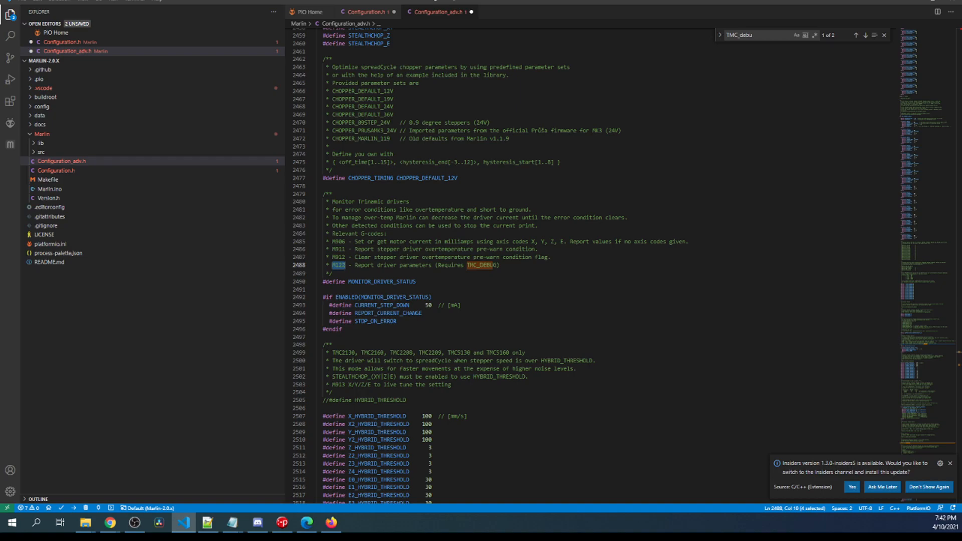
pyautogui.moveTo(859, 44)
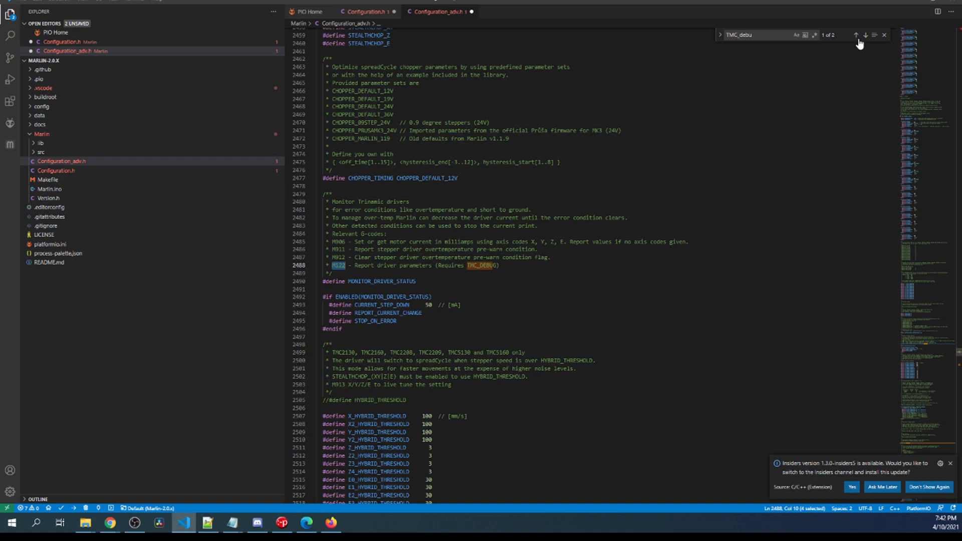
# Step to the second TMC_DEBUG match and uncomment #define TMC_DEBUG
pyautogui.click(866, 35)
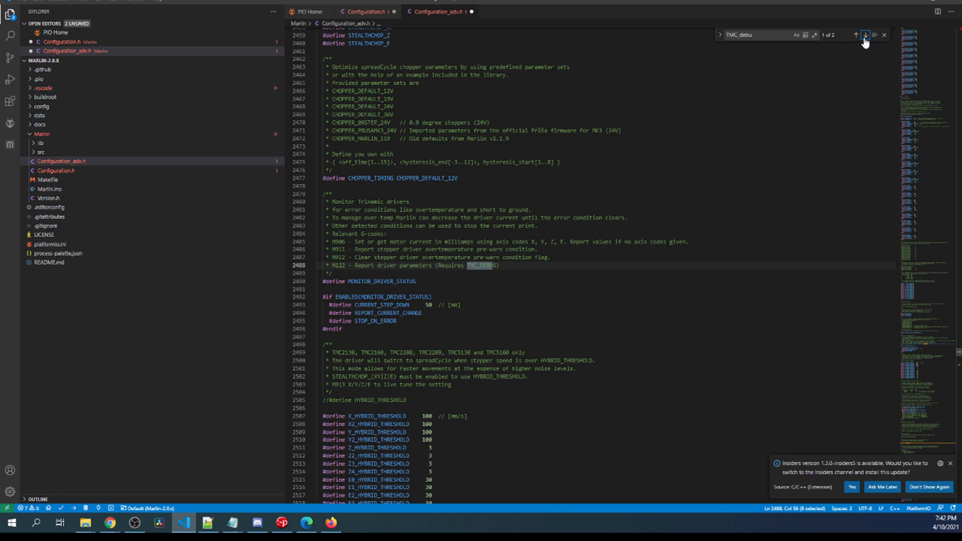
pyautogui.click(864, 34)
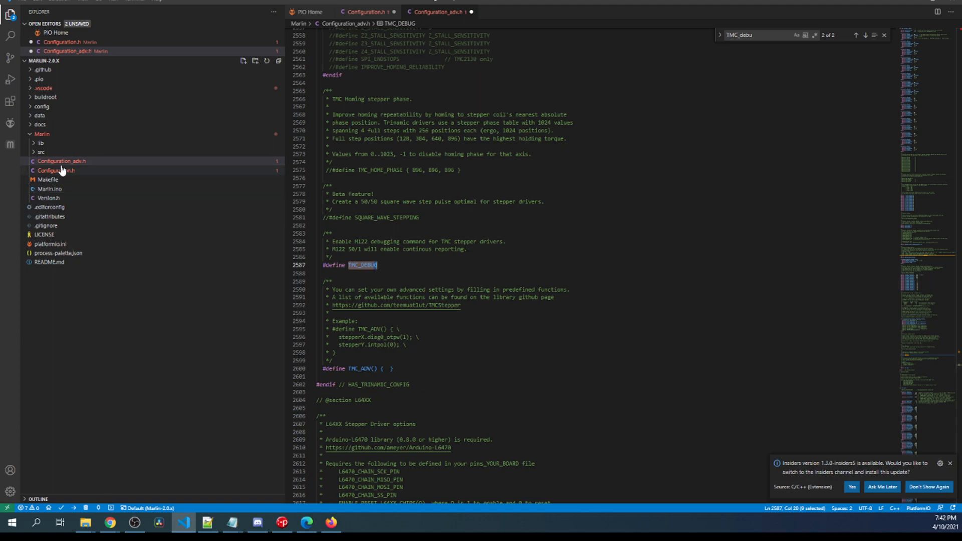
pyautogui.click(367, 12)
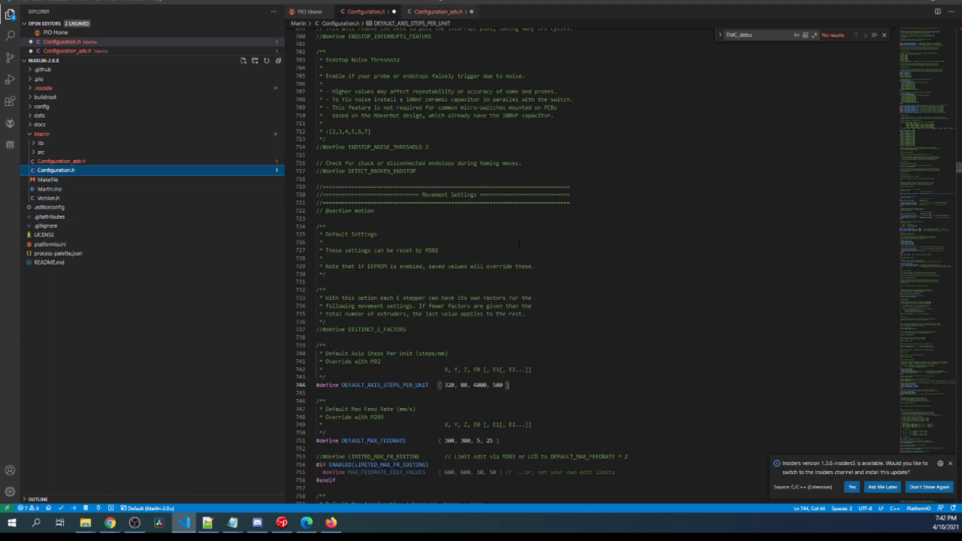
pyautogui.write('320')
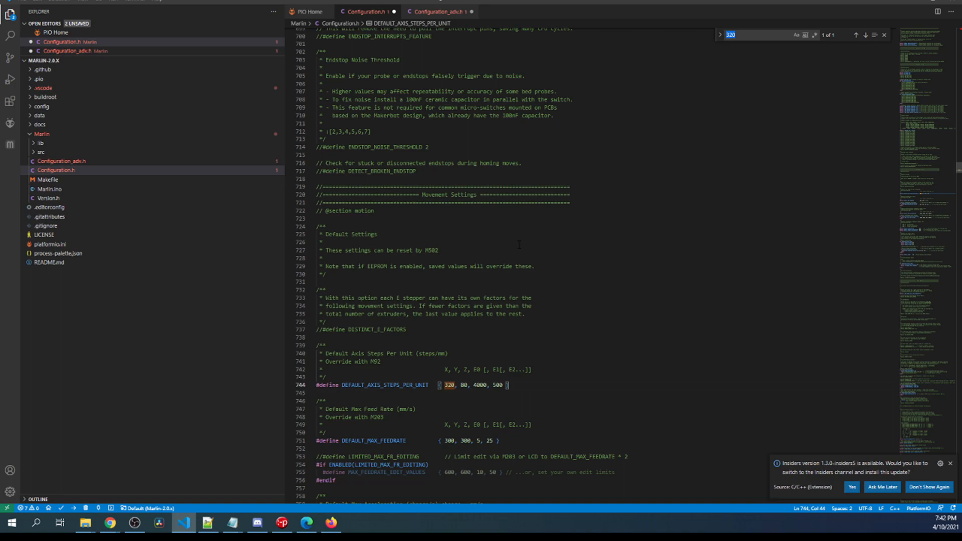
pyautogui.write('invert')
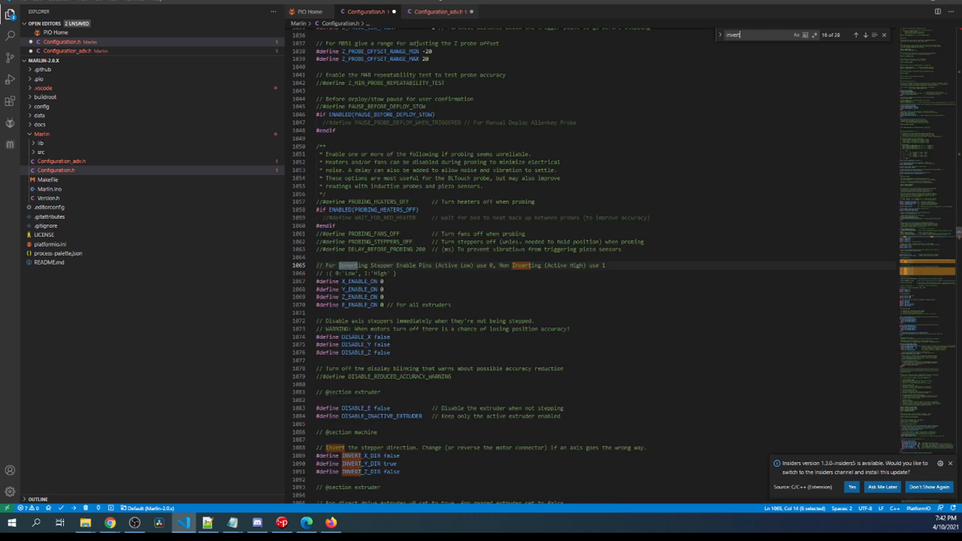
pyautogui.scroll(-3)
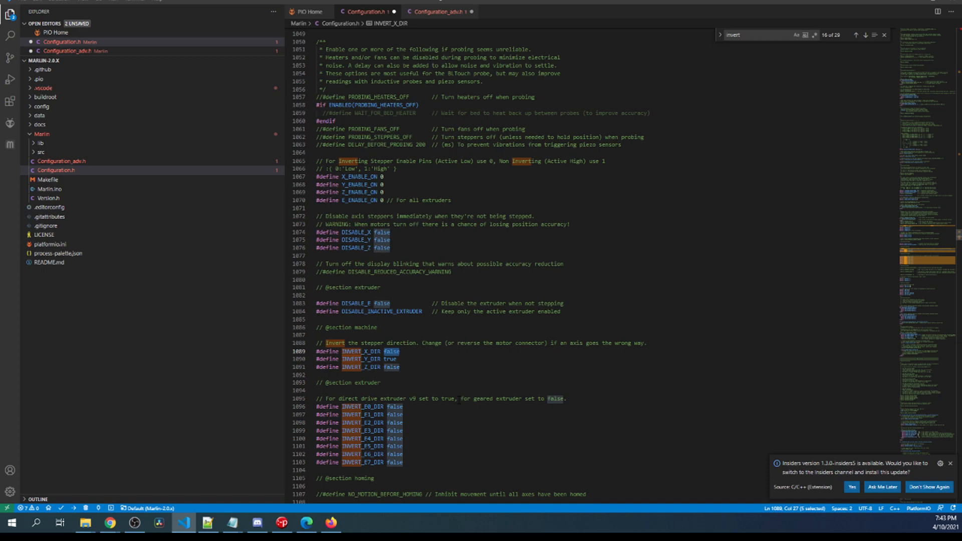
pyautogui.moveTo(140, 380)
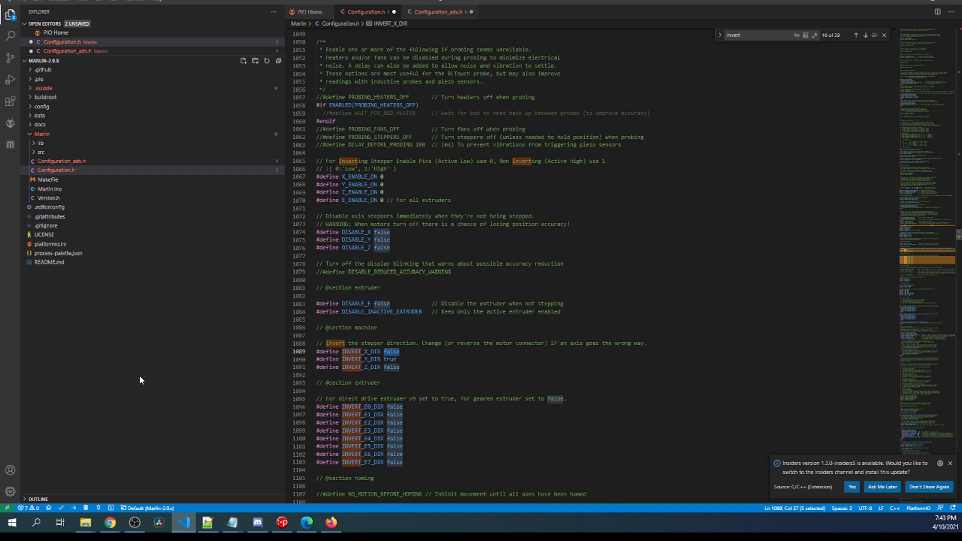
pyautogui.click(55, 171)
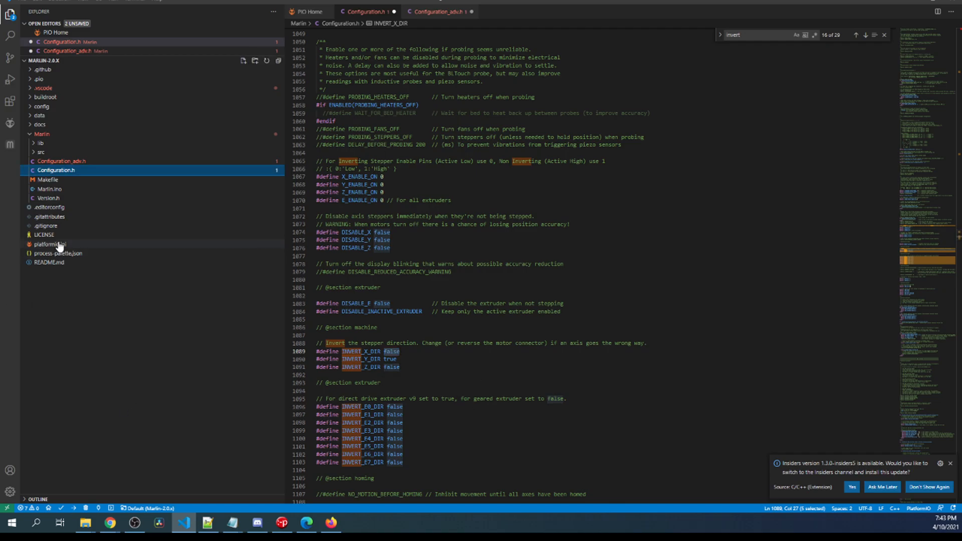
# Replace mega2560 on the default_envs line of platformio.ini with BIGTREE_SKR_PRO
pyautogui.click(49, 245)
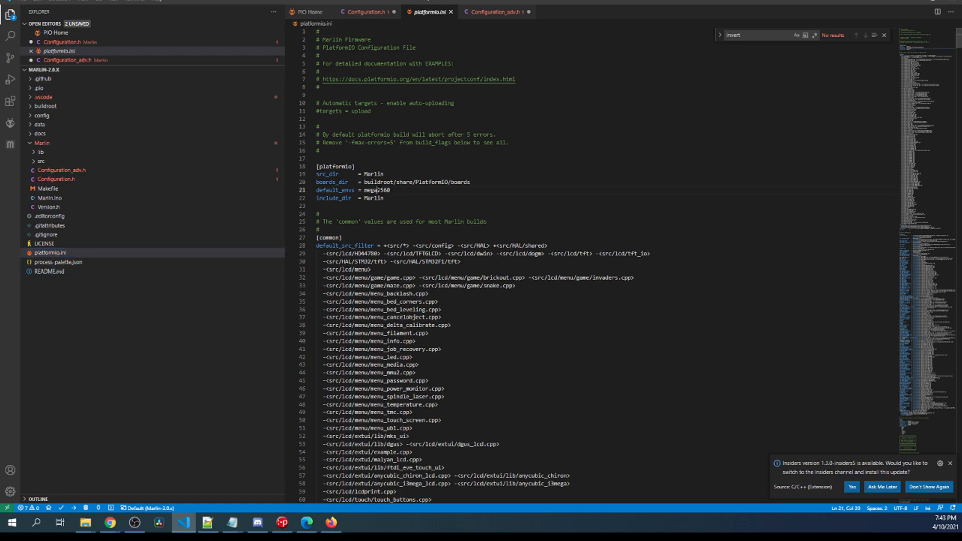
pyautogui.doubleClick(376, 191)
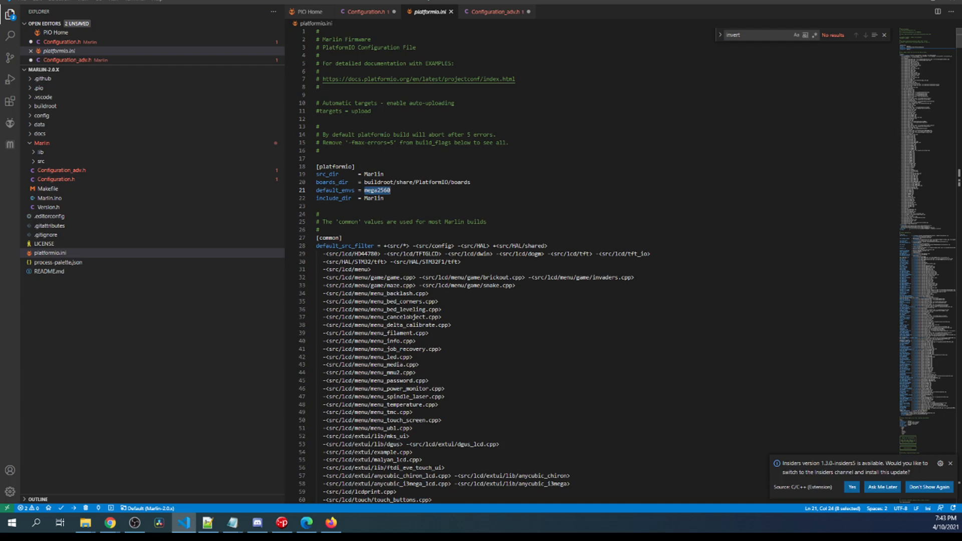
pyautogui.write('mega2560')
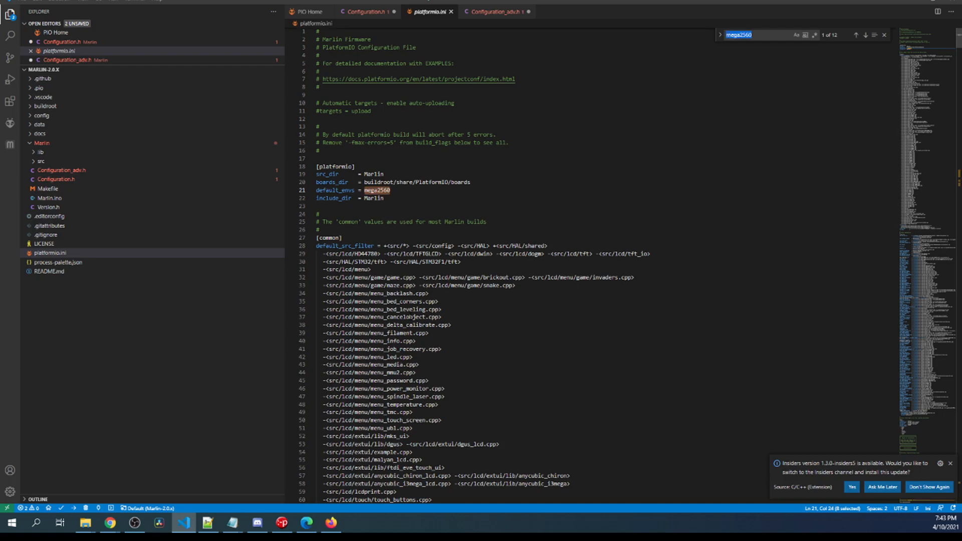
pyautogui.write('SKR_pro')
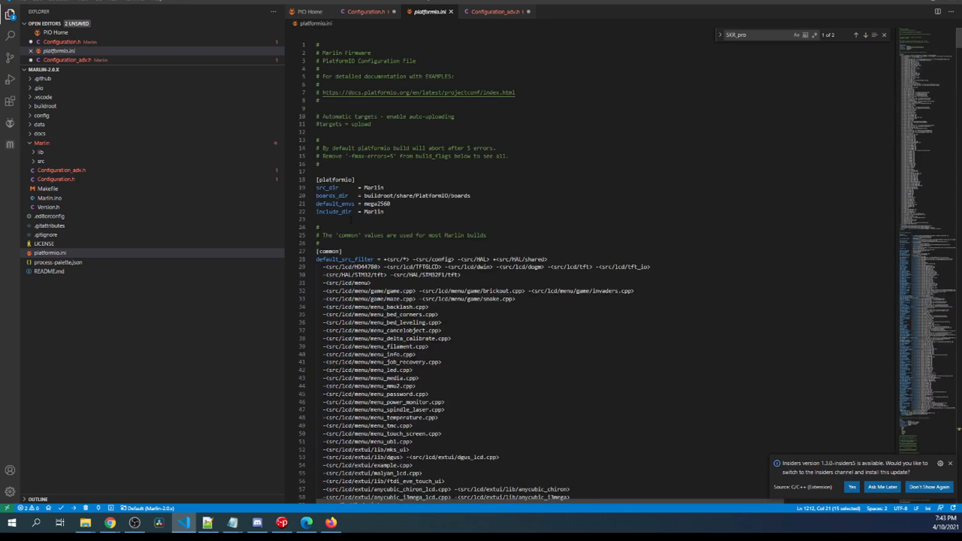
pyautogui.doubleClick(368, 204)
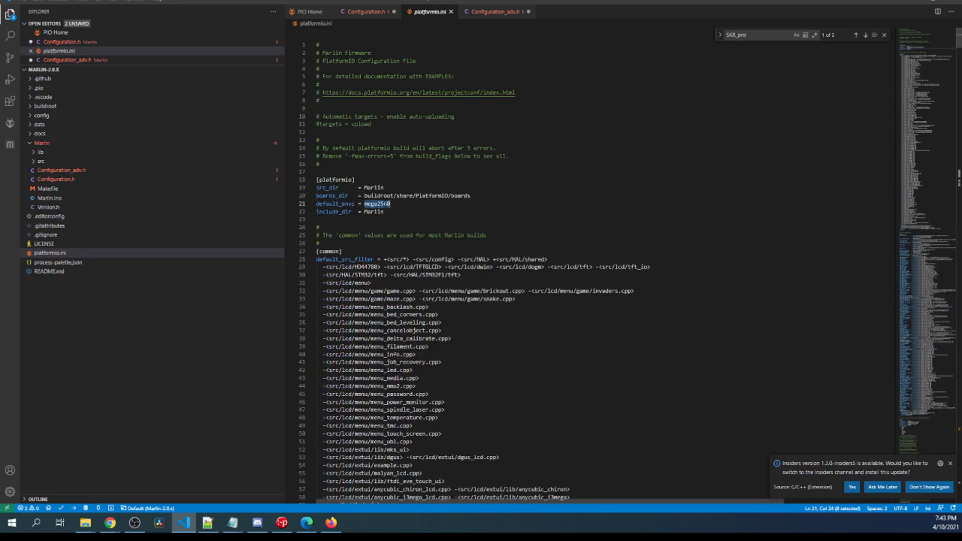
pyautogui.write('BIGTREE_SKR_PRO')
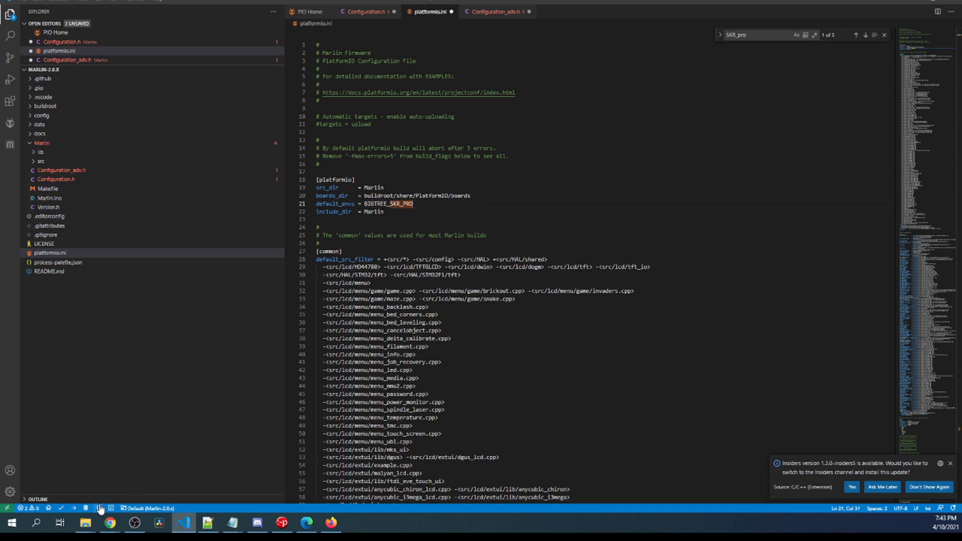
pyautogui.moveTo(87, 509)
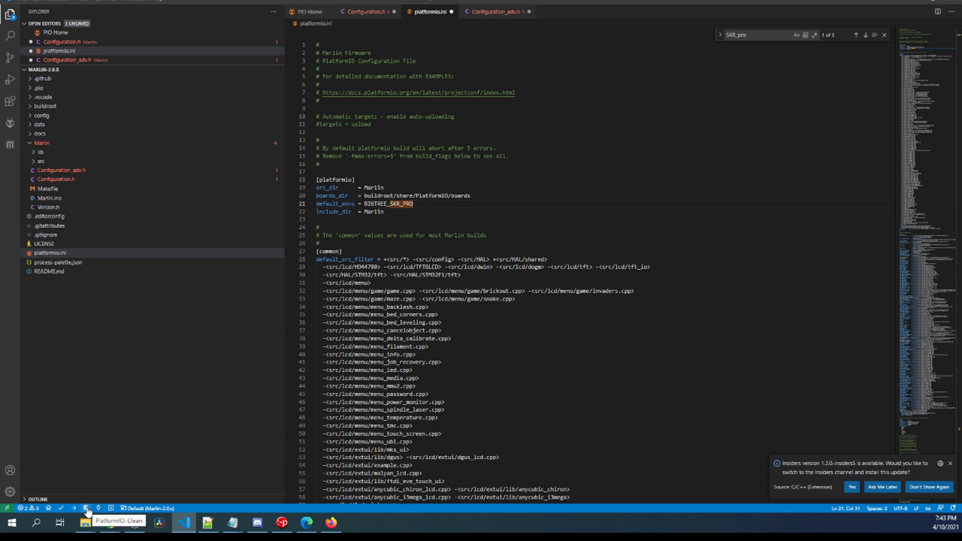
# Clean the previous output and build the BIGTREE_SKR_PRO firmware with PlatformIO
pyautogui.click(114, 521)
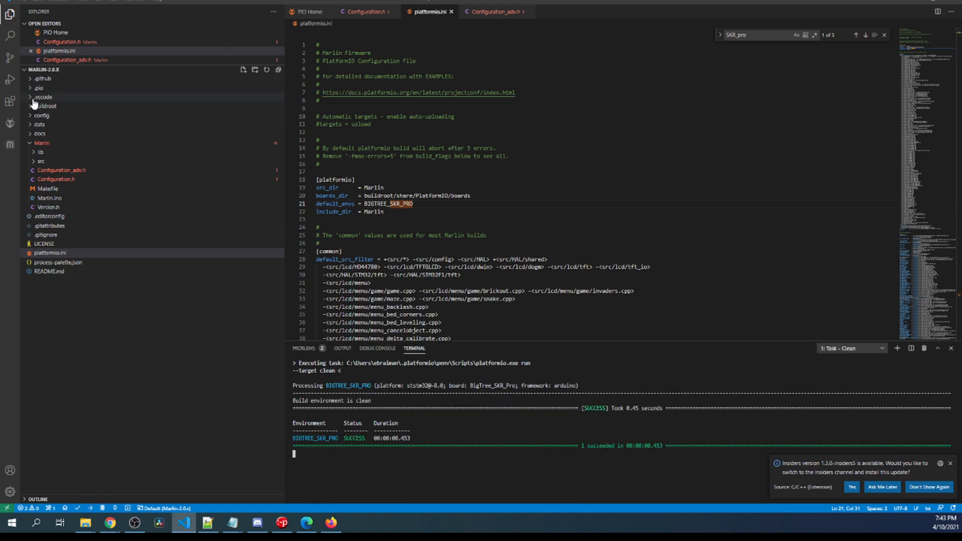
pyautogui.click(38, 88)
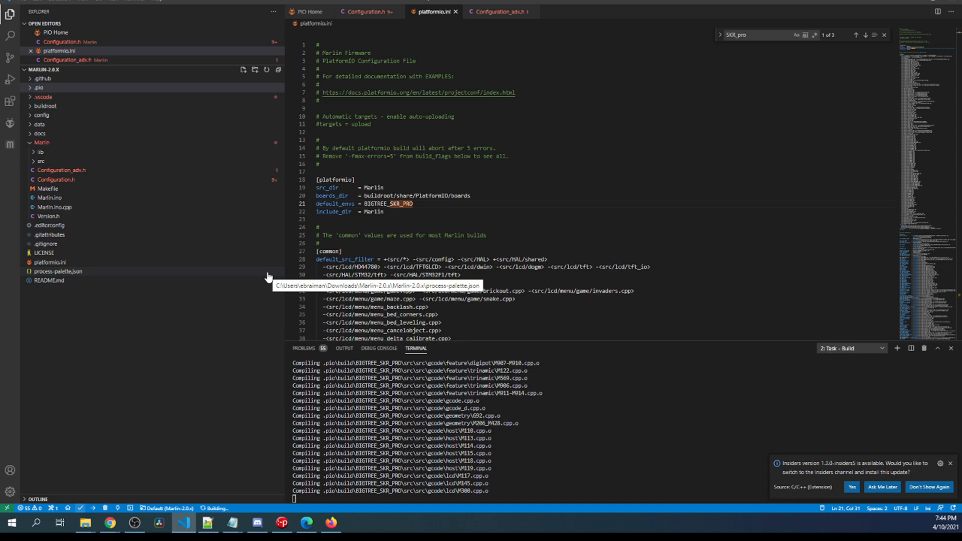
# Reveal .pio/build/BIGTREE_SKR_PRO/firmware.bin in File Explorer
pyautogui.click(39, 87)
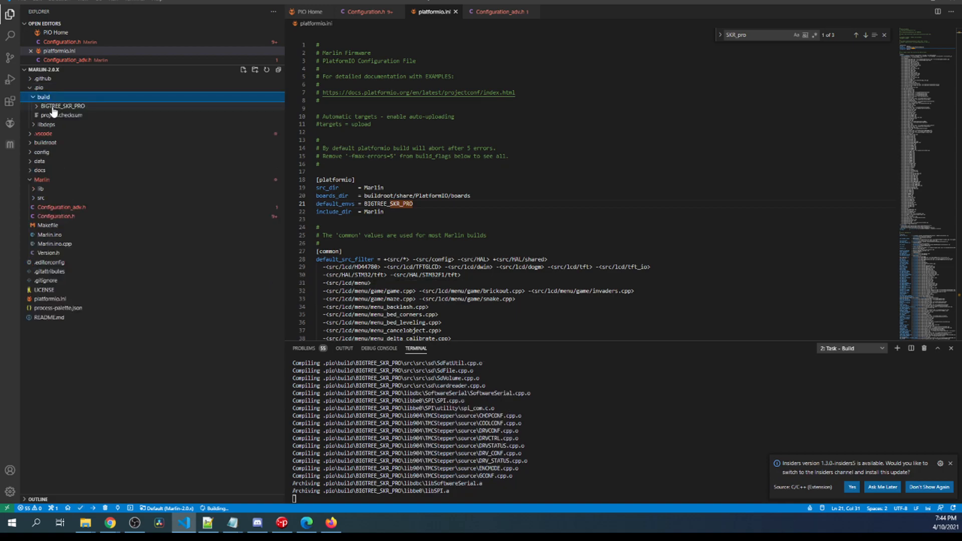
pyautogui.click(61, 105)
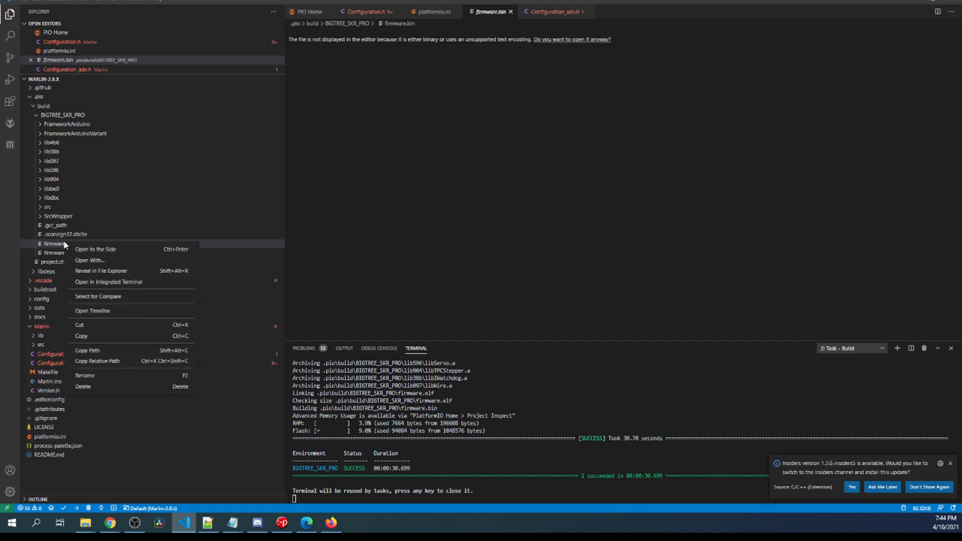
pyautogui.click(101, 270)
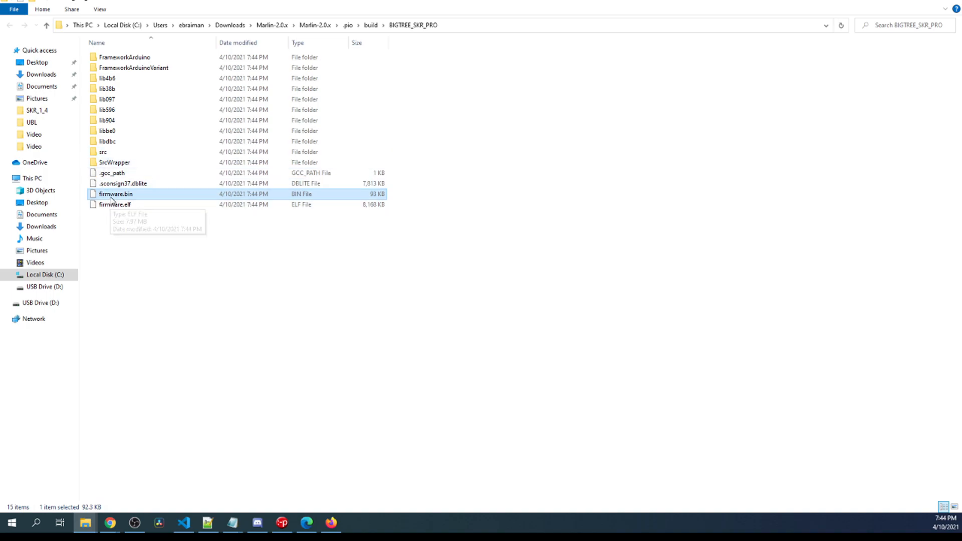
# Send firmware.bin to the USB drive and check it beside the old FIRMWARE.CUR
pyautogui.rightClick(115, 193)
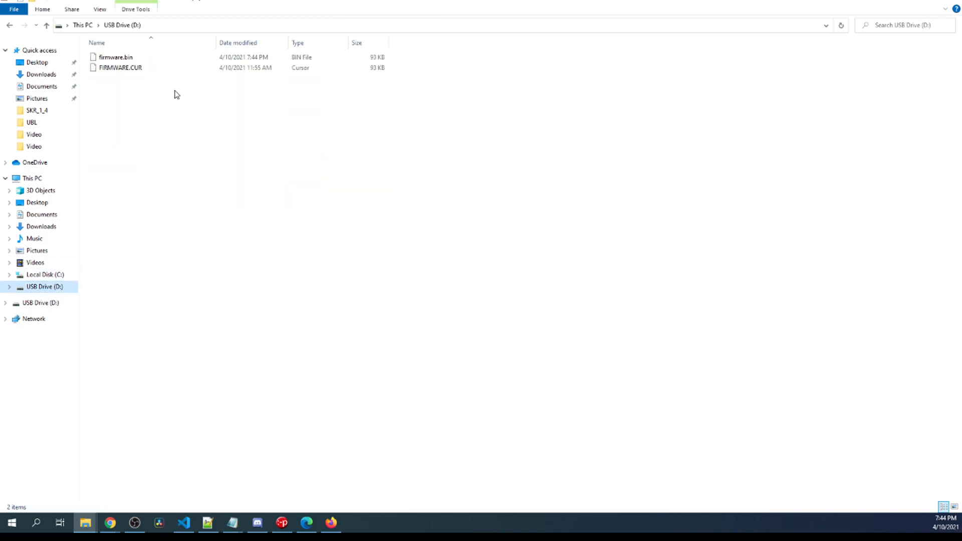
pyautogui.click(116, 56)
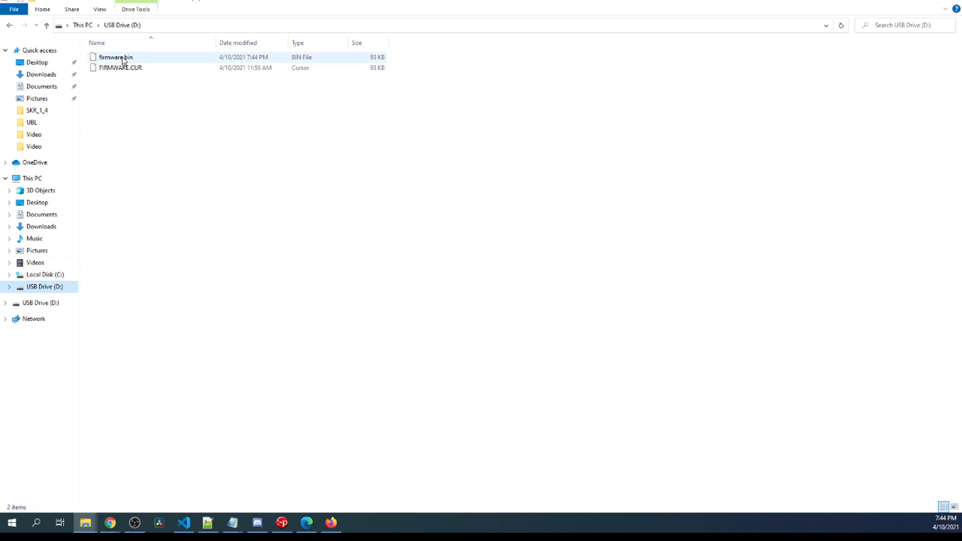
pyautogui.moveTo(116, 57)
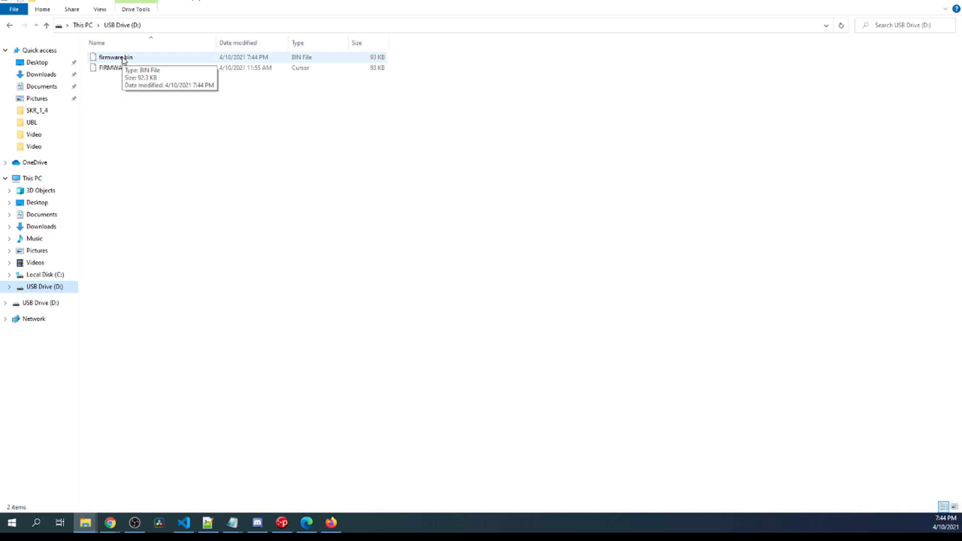
pyautogui.click(120, 67)
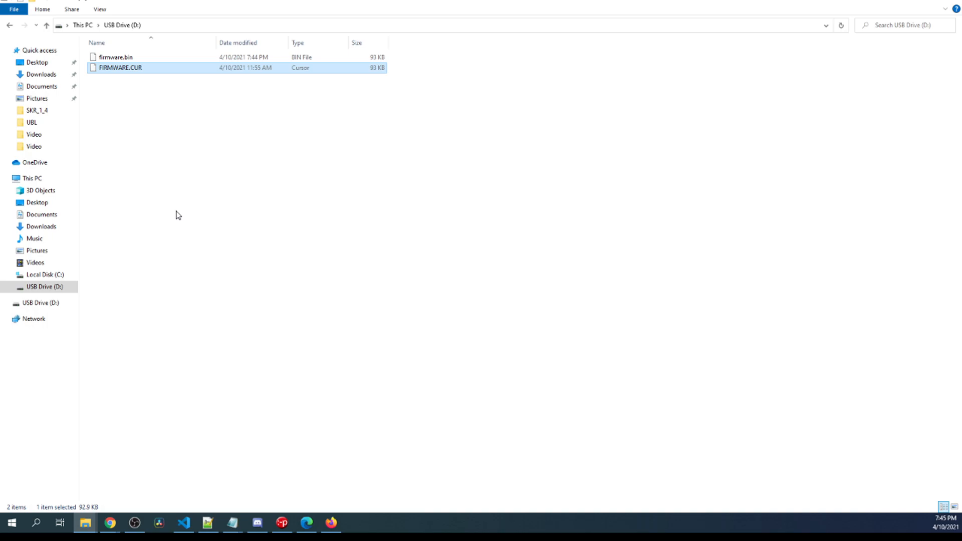
pyautogui.moveTo(113, 244)
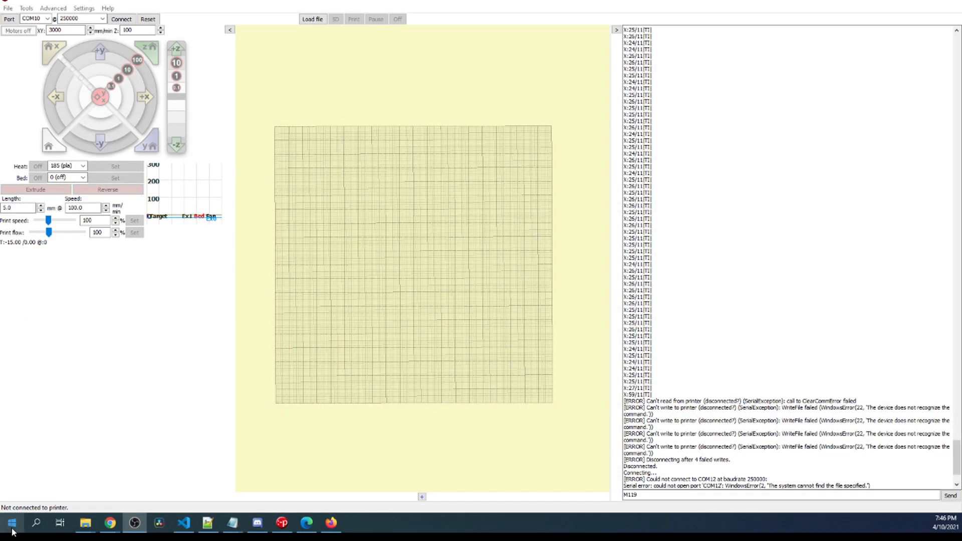
# Launch Device Manager and expand Ports (COM & LPT) to see the USB Serial Device
pyautogui.click(11, 524)
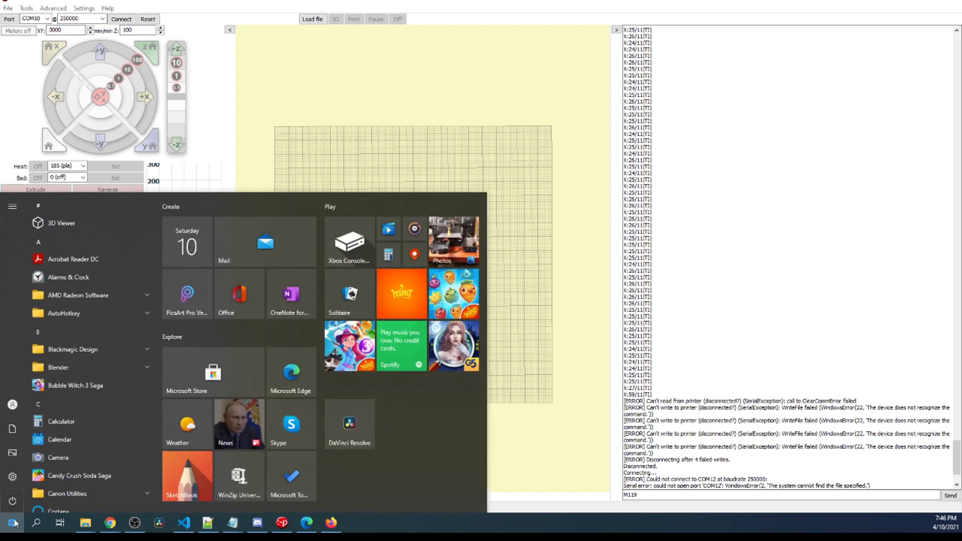
pyautogui.click(10, 523)
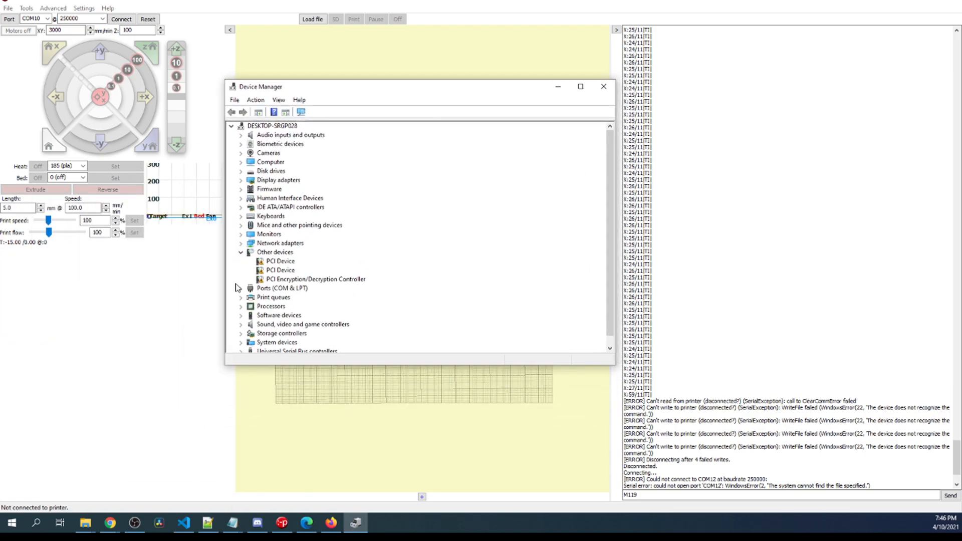
pyautogui.click(241, 288)
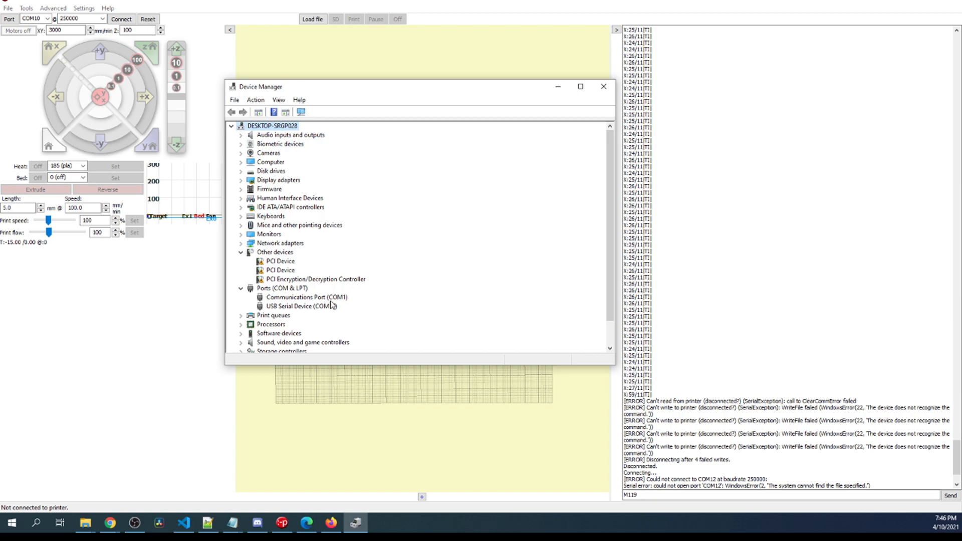
pyautogui.moveTo(351, 303)
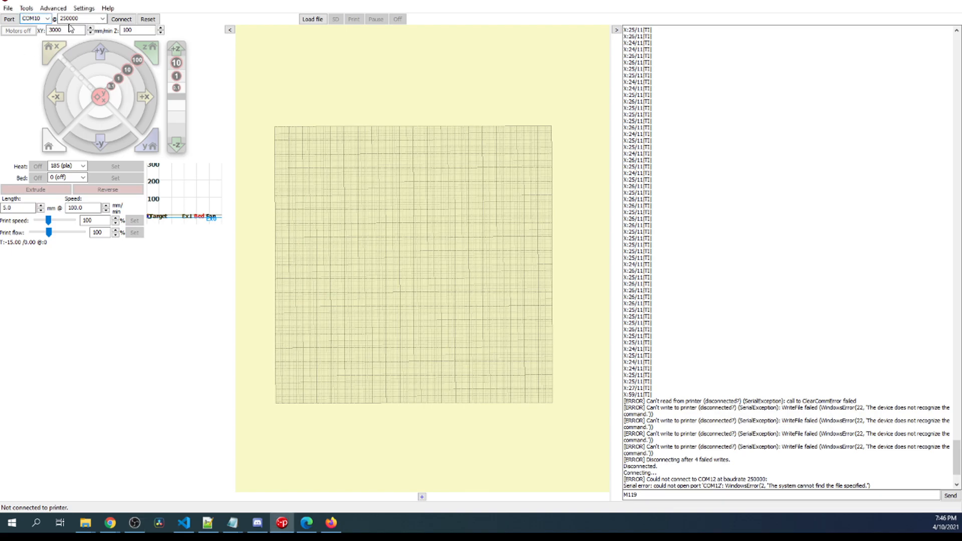
# Connect Pronterface to the board on COM17 at 250000 baud
pyautogui.click(32, 18)
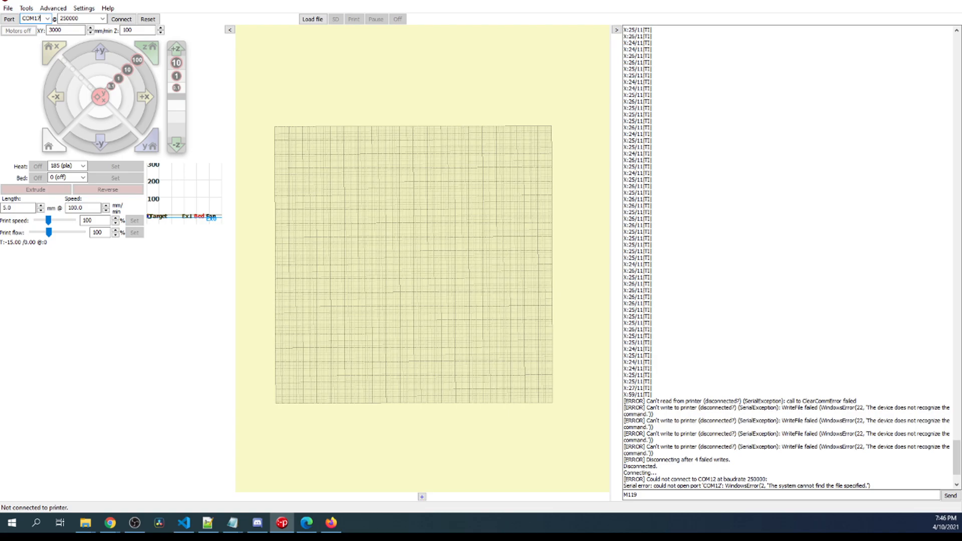
pyautogui.click(122, 19)
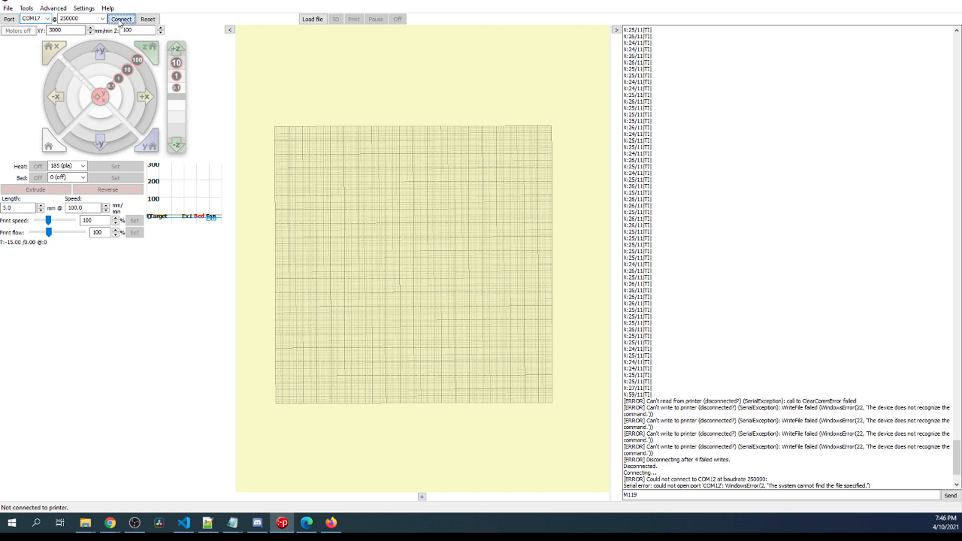
pyautogui.click(120, 18)
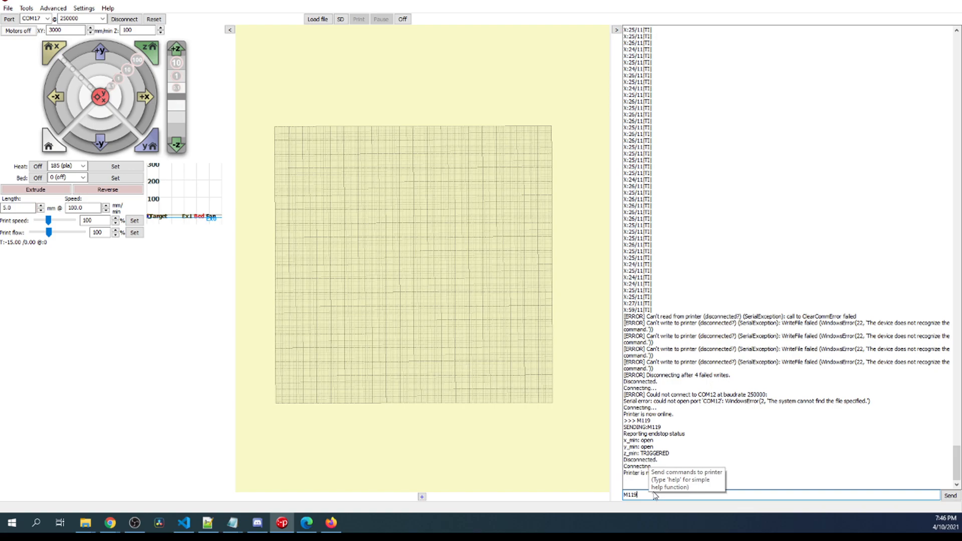
# Enter the M122 command in the console after the M119 endstop report
pyautogui.press('BackSpace')
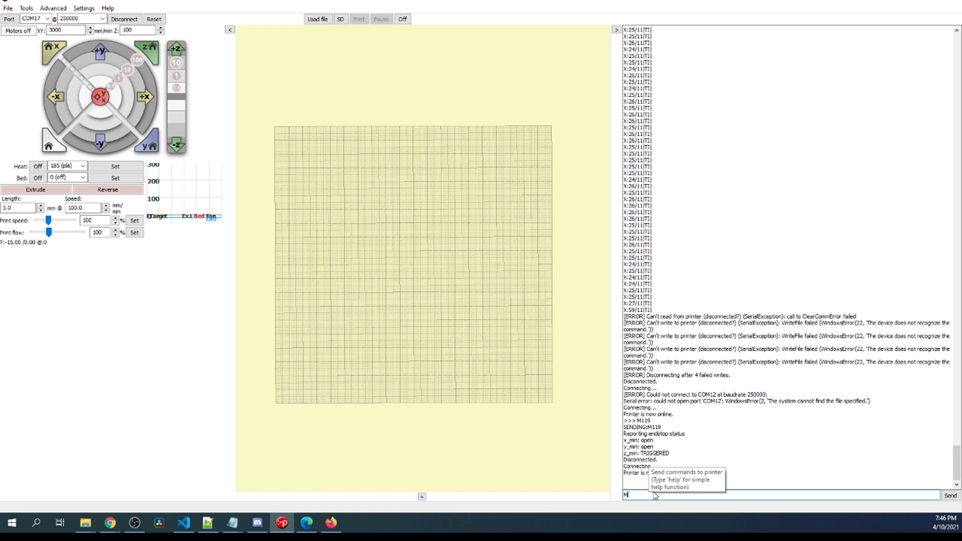
pyautogui.write('122')
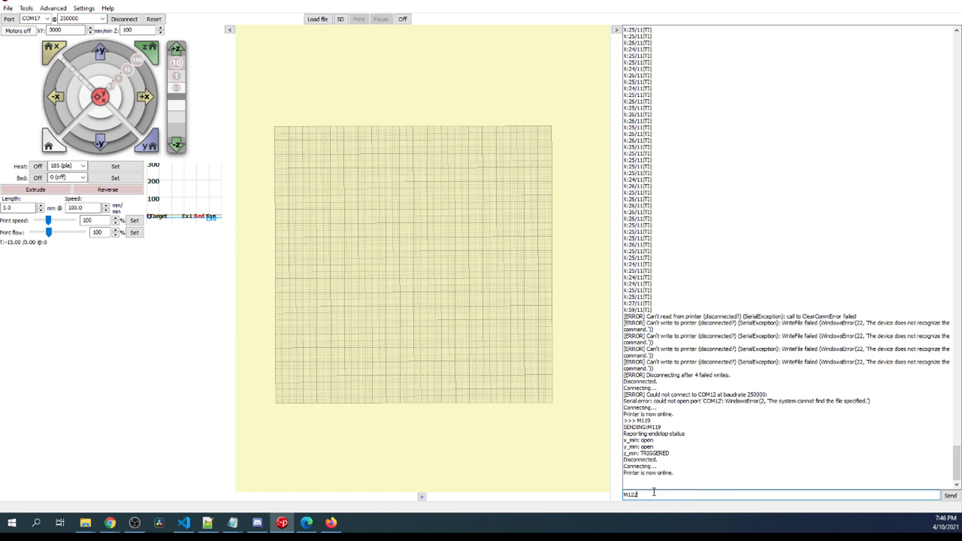